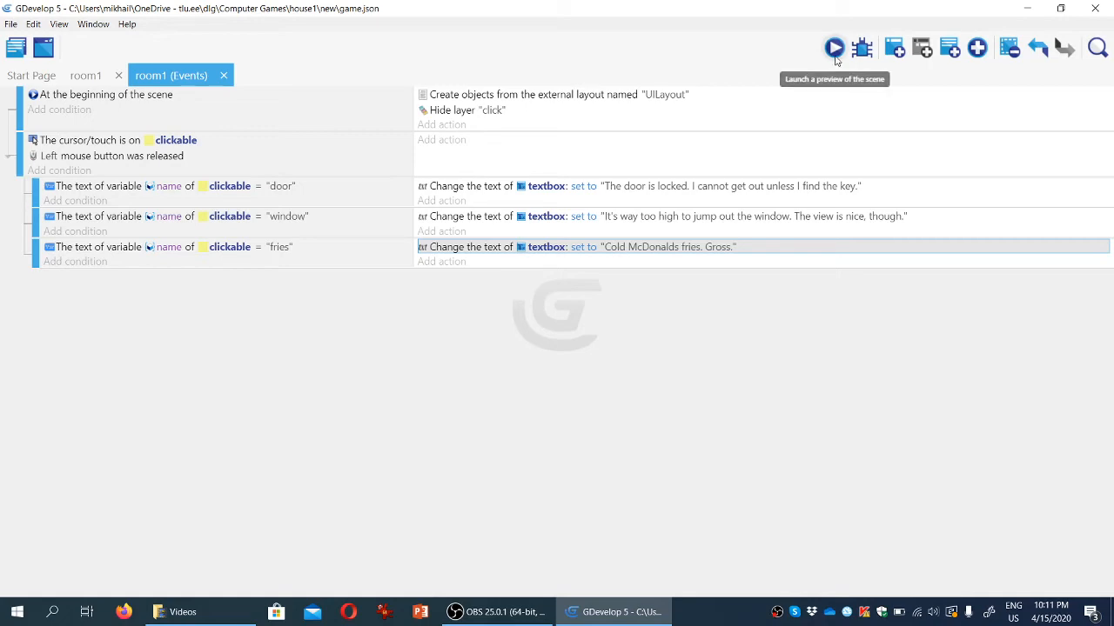
# Test-run the game, then resize the bin's clickable area in room1 to 75×111
pyautogui.click(834, 48)
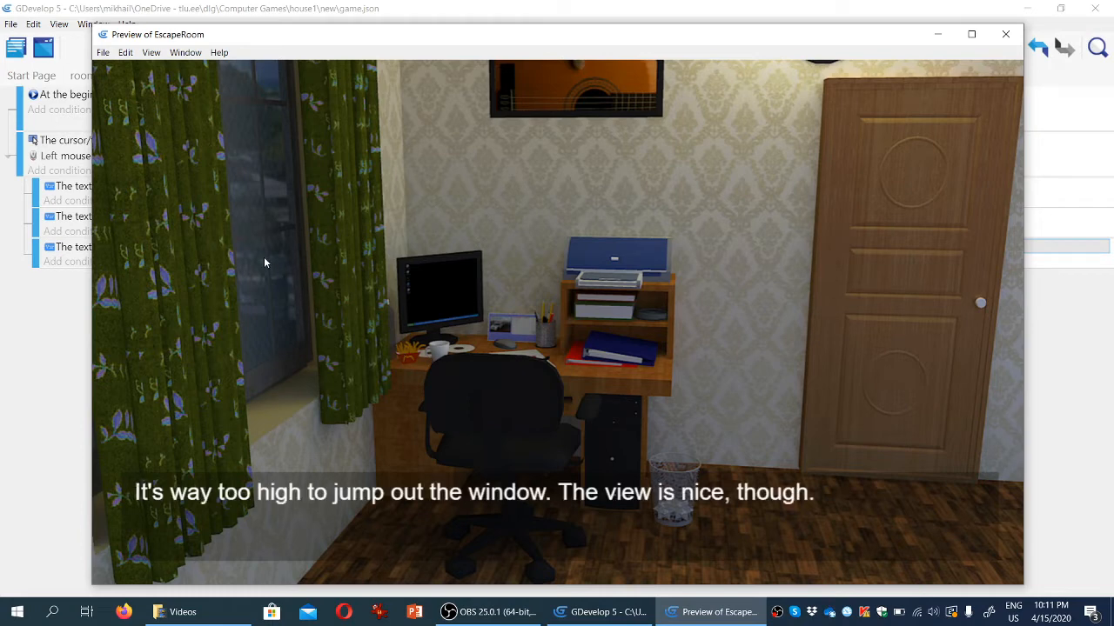
pyautogui.moveTo(322, 270)
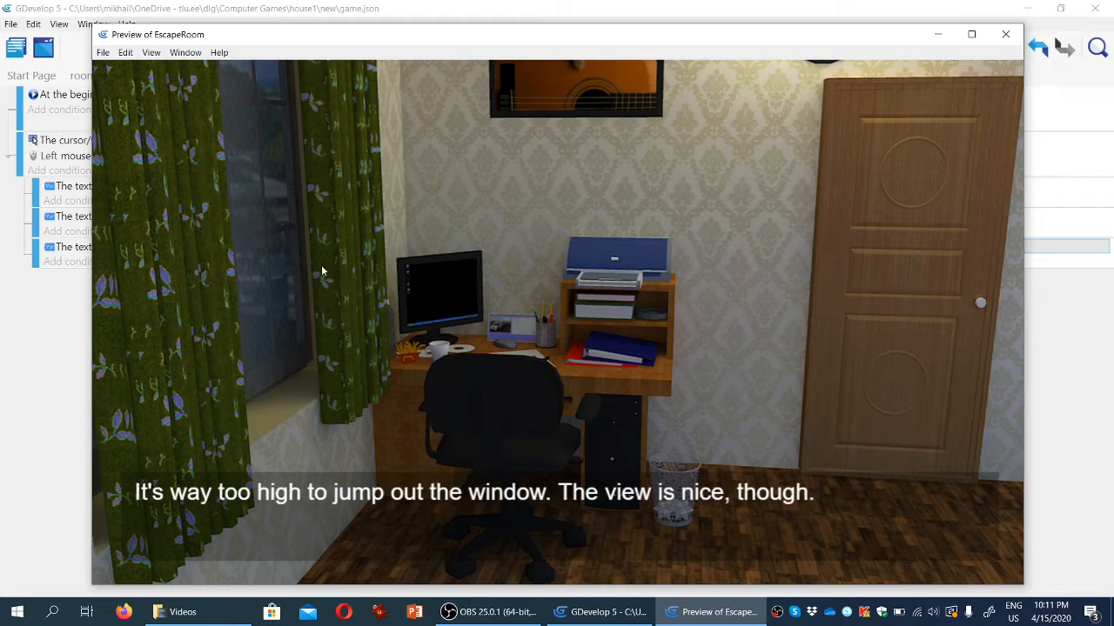
pyautogui.moveTo(411, 358)
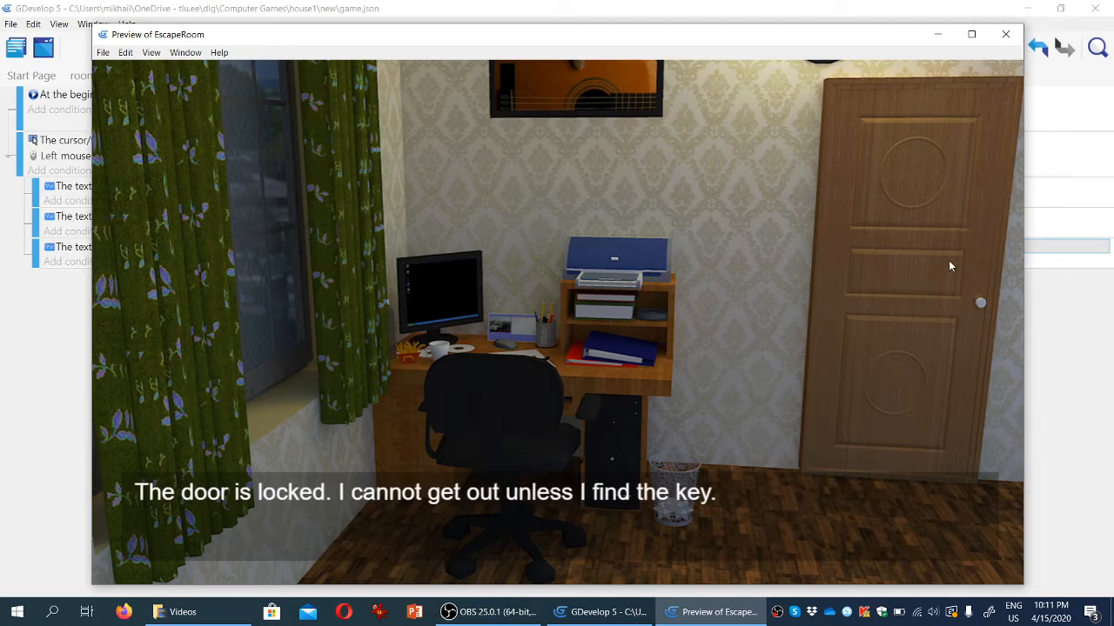
pyautogui.moveTo(1006, 34)
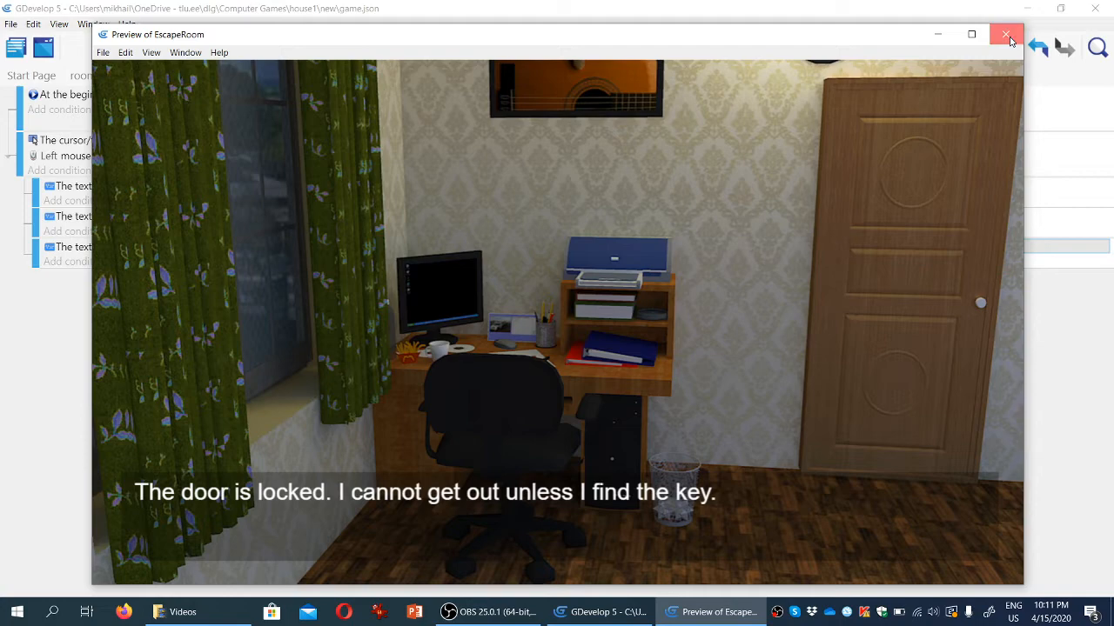
pyautogui.click(1006, 35)
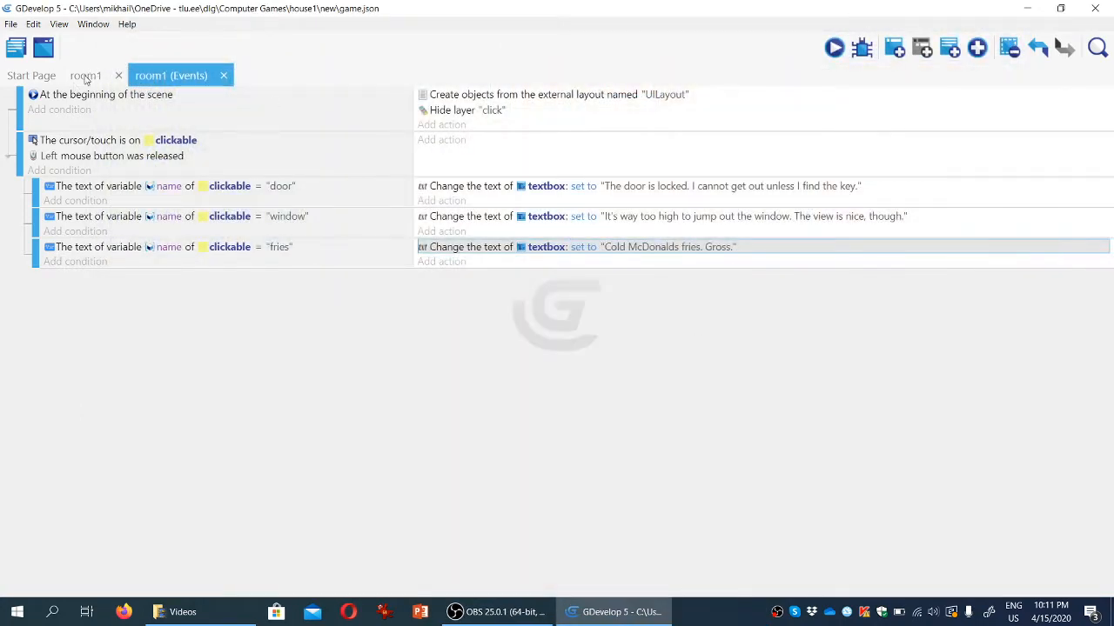
pyautogui.click(86, 75)
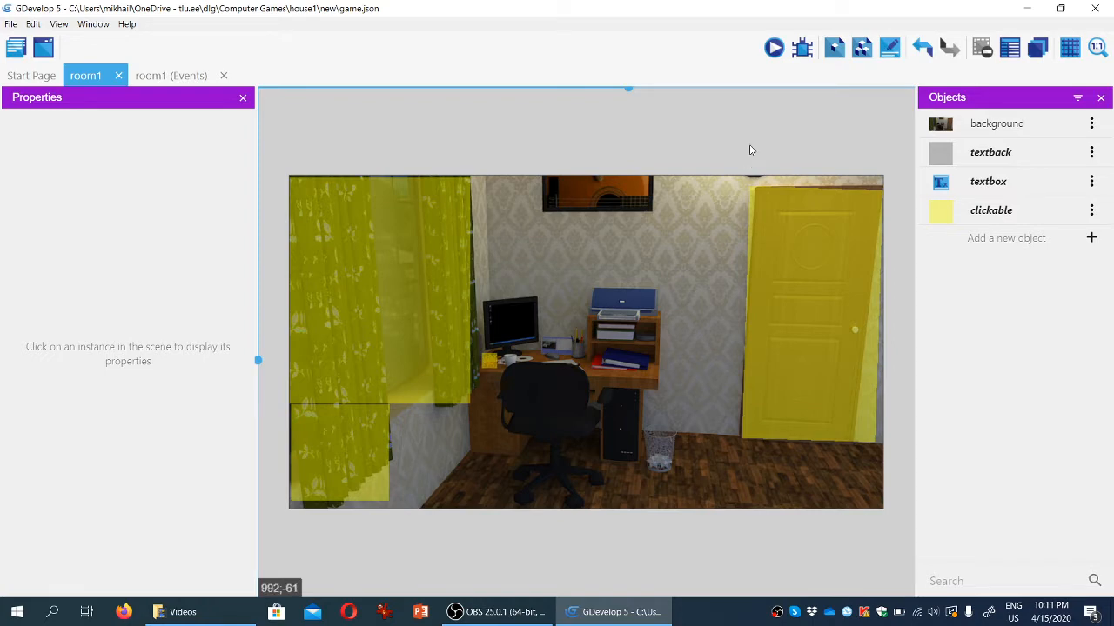
pyautogui.moveTo(815, 144)
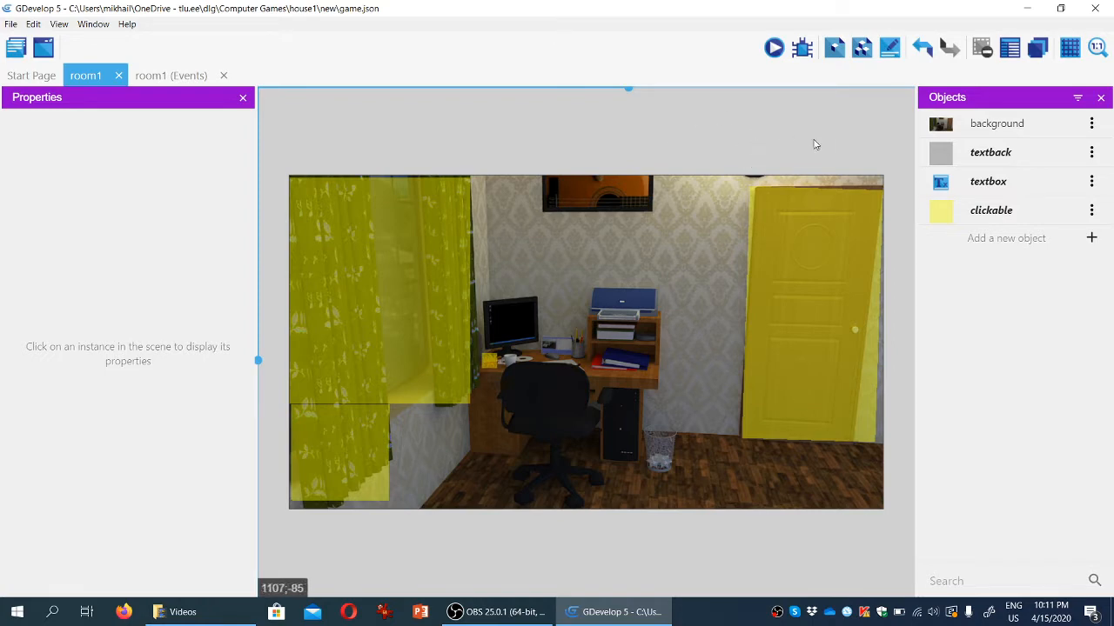
pyautogui.moveTo(800, 154)
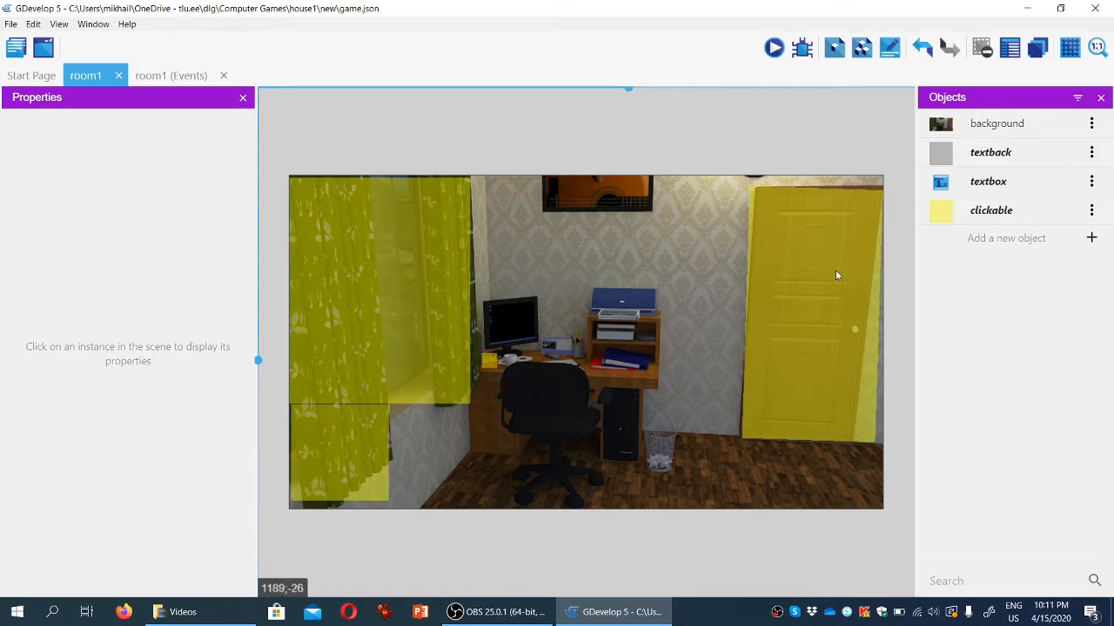
pyautogui.moveTo(684, 482)
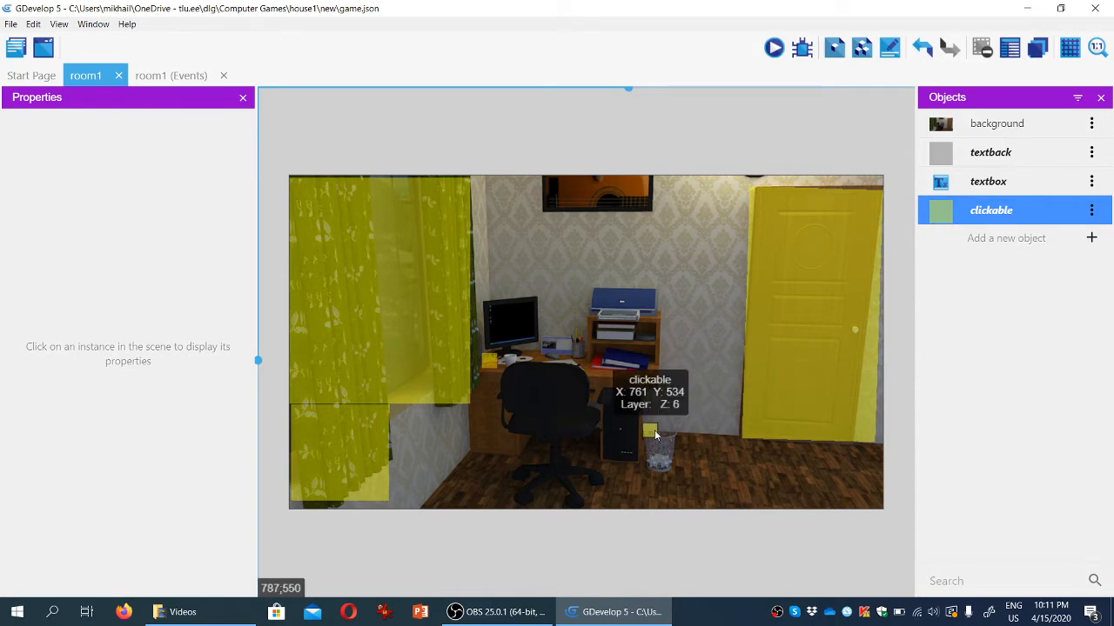
pyautogui.click(651, 432)
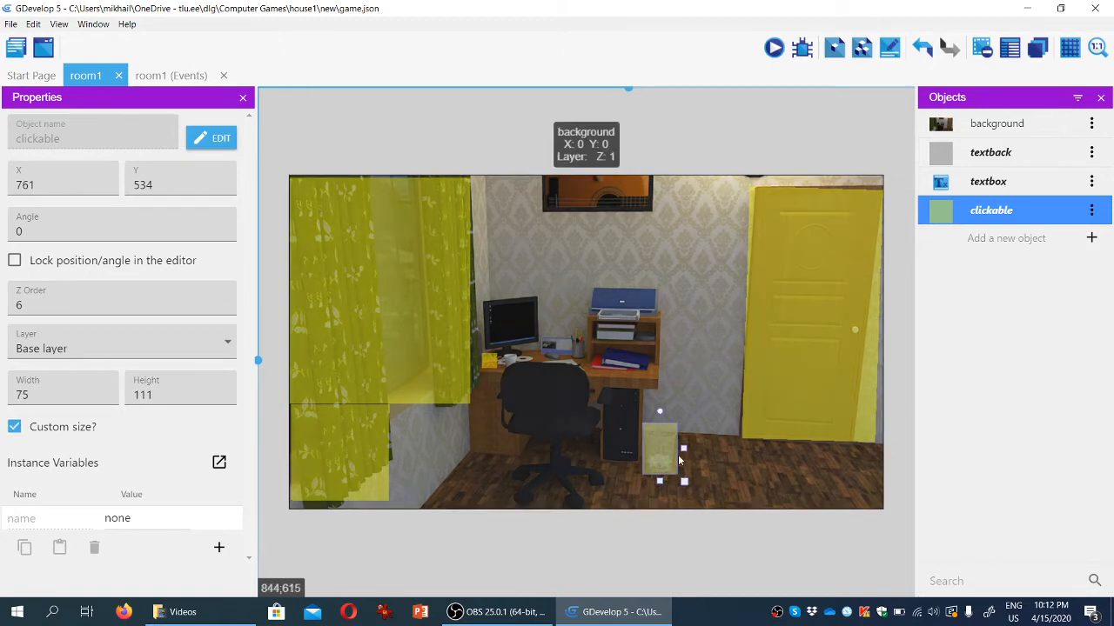
pyautogui.click(726, 144)
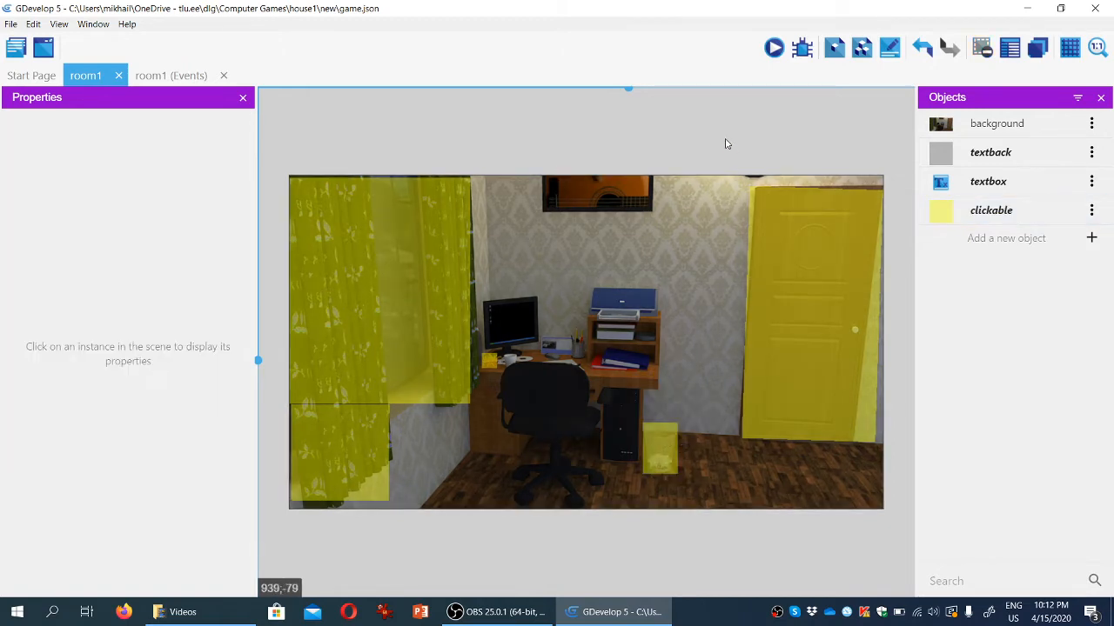
pyautogui.moveTo(756, 142)
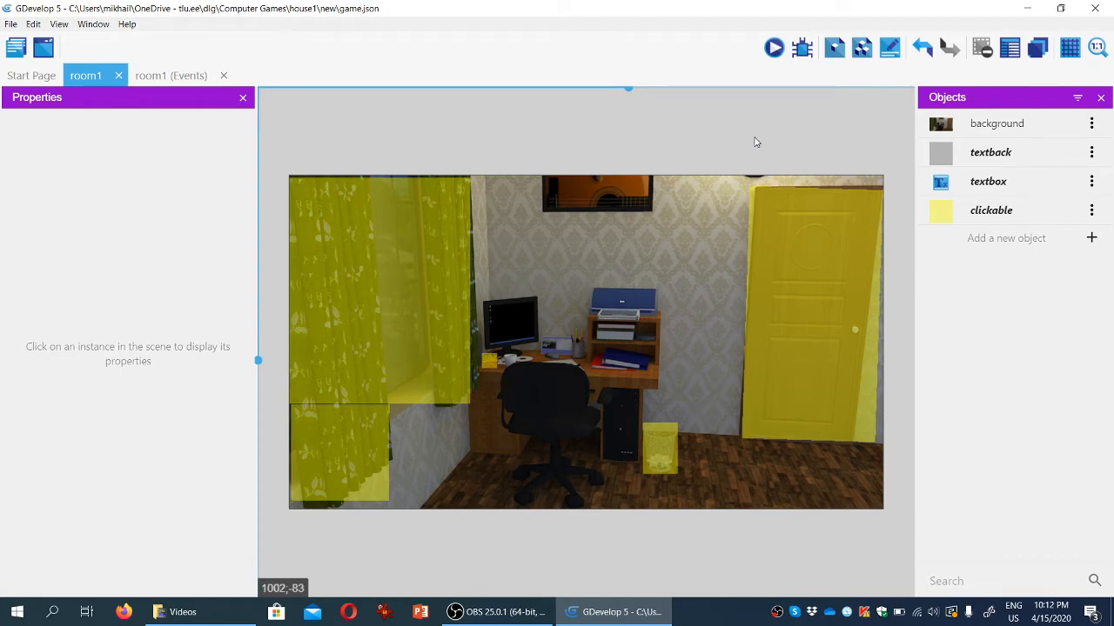
pyautogui.moveTo(661, 447)
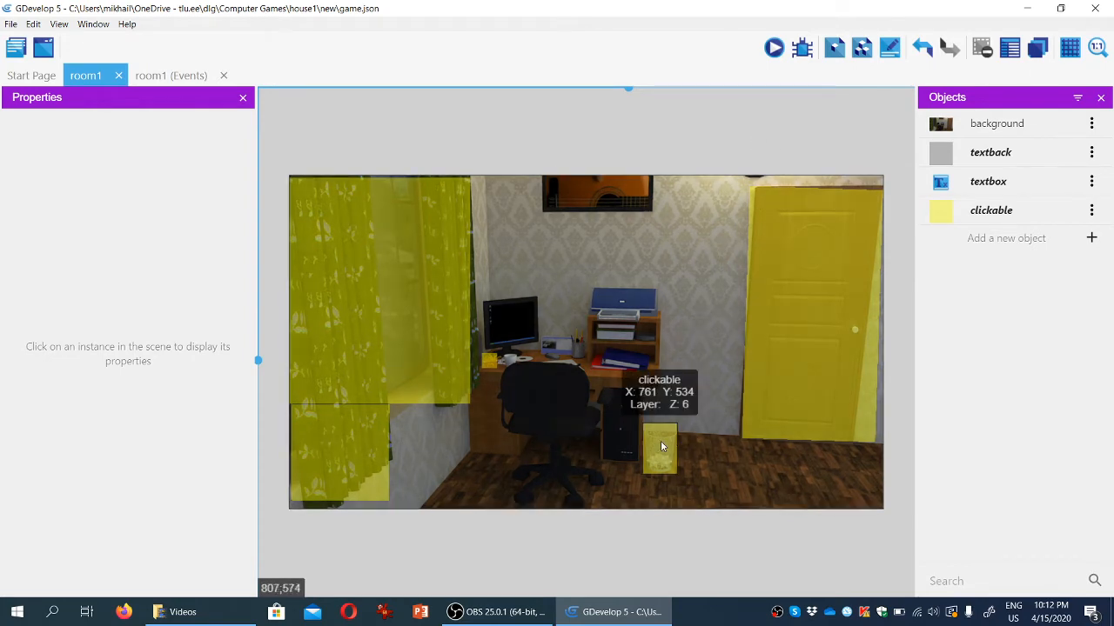
pyautogui.click(659, 448)
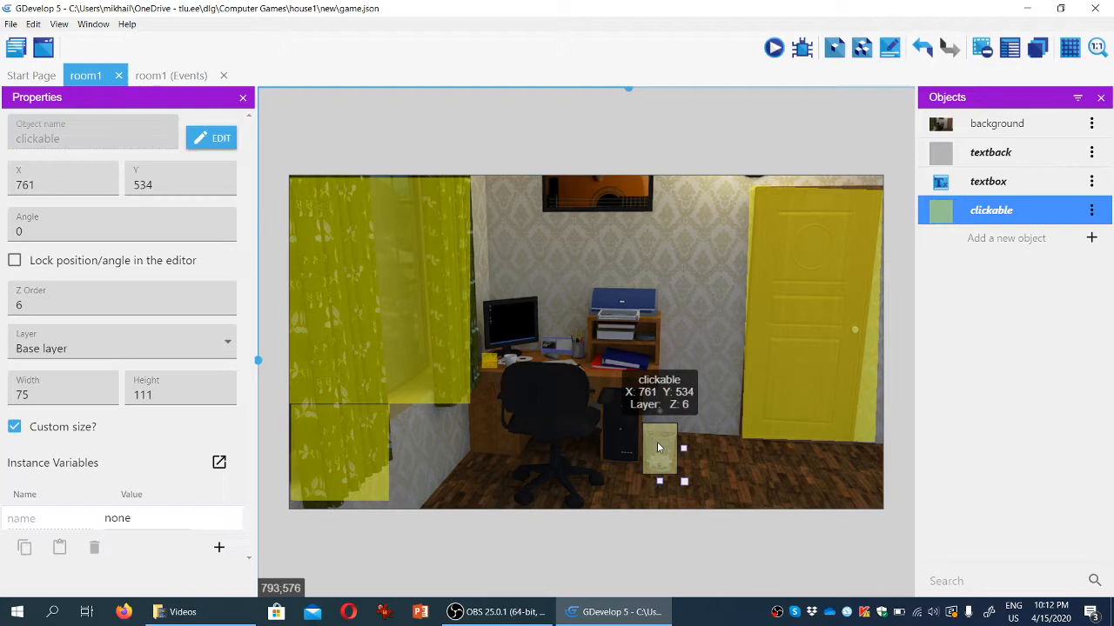
# Move the bin's clickable area to the click layer and set its name variable to bin
pyautogui.click(121, 347)
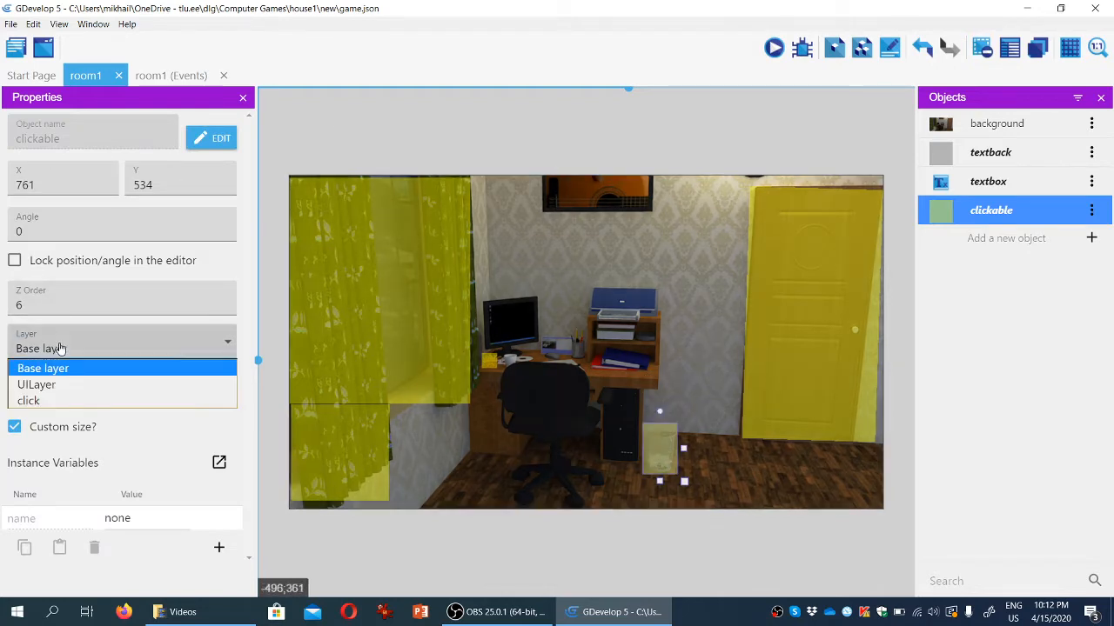
pyautogui.click(28, 400)
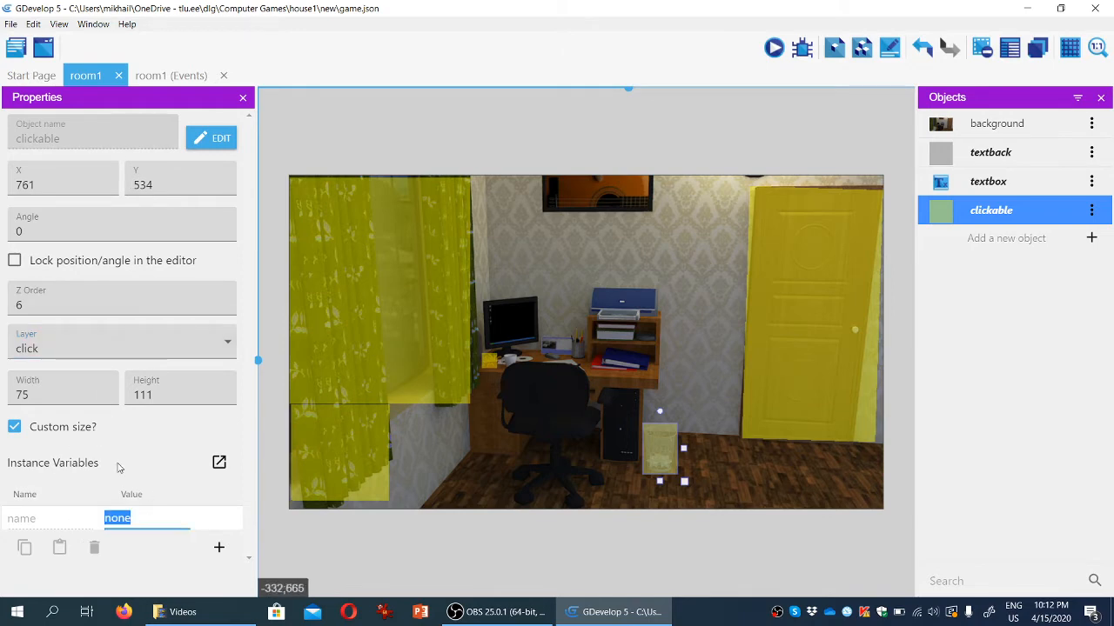
pyautogui.write('bin')
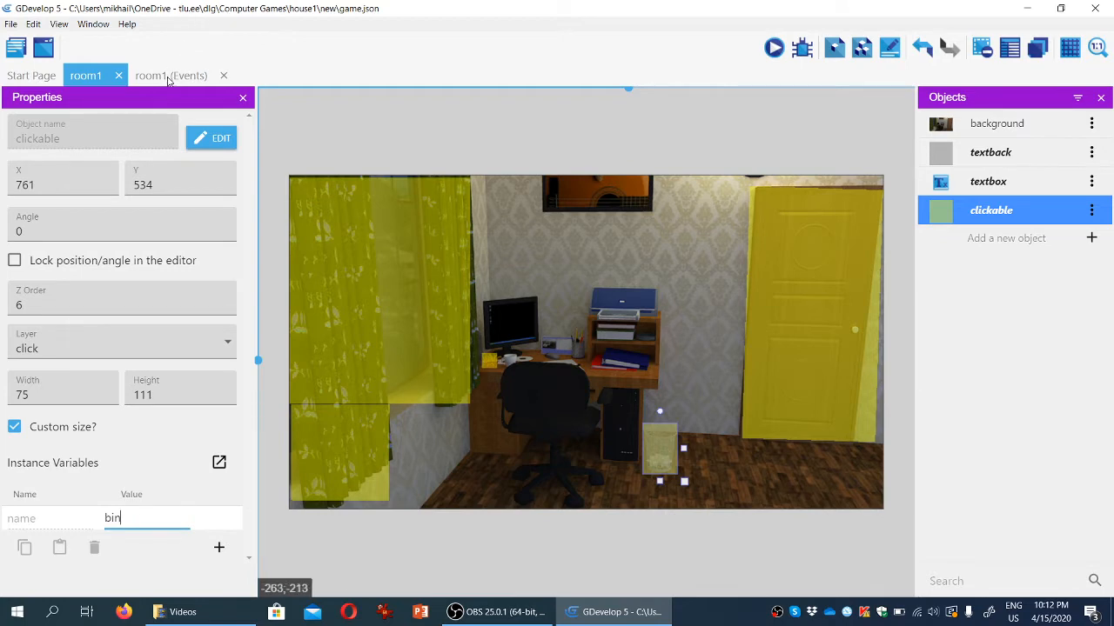
pyautogui.click(170, 75)
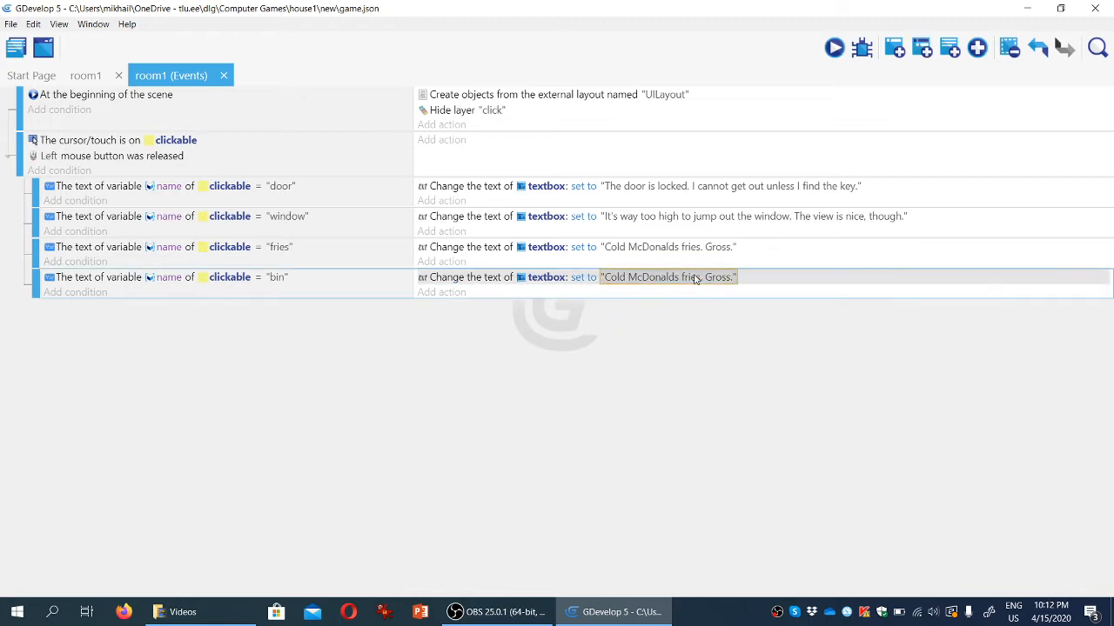
# Change the bin event's text to the post-it note clue revealing the number 7288
pyautogui.doubleClick(667, 277)
pyautogui.write('"There i')
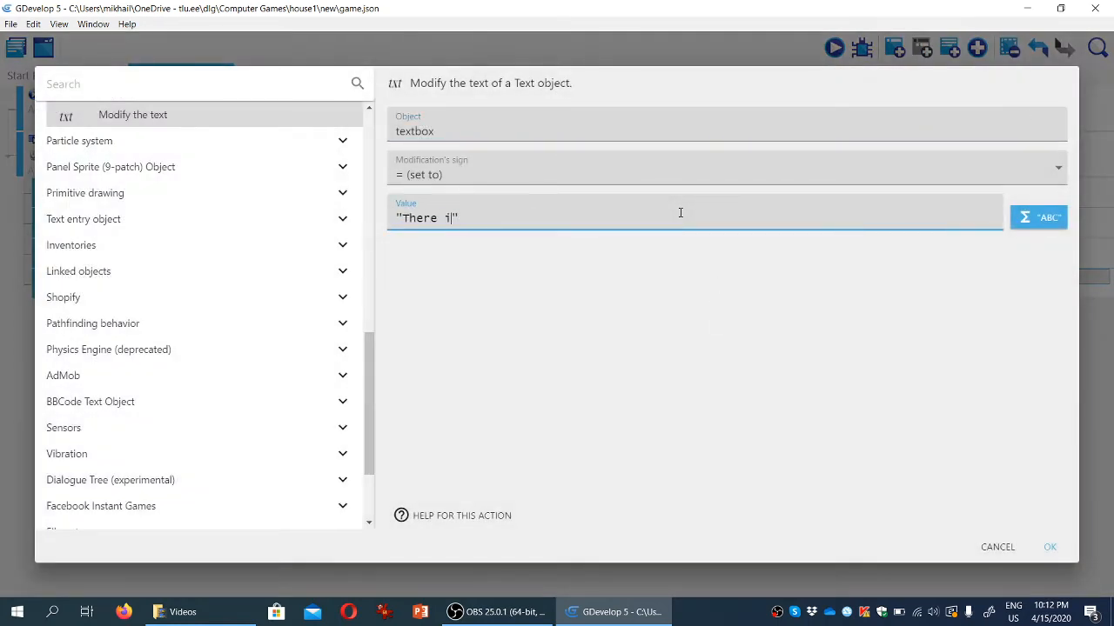
pyautogui.write('s a post=')
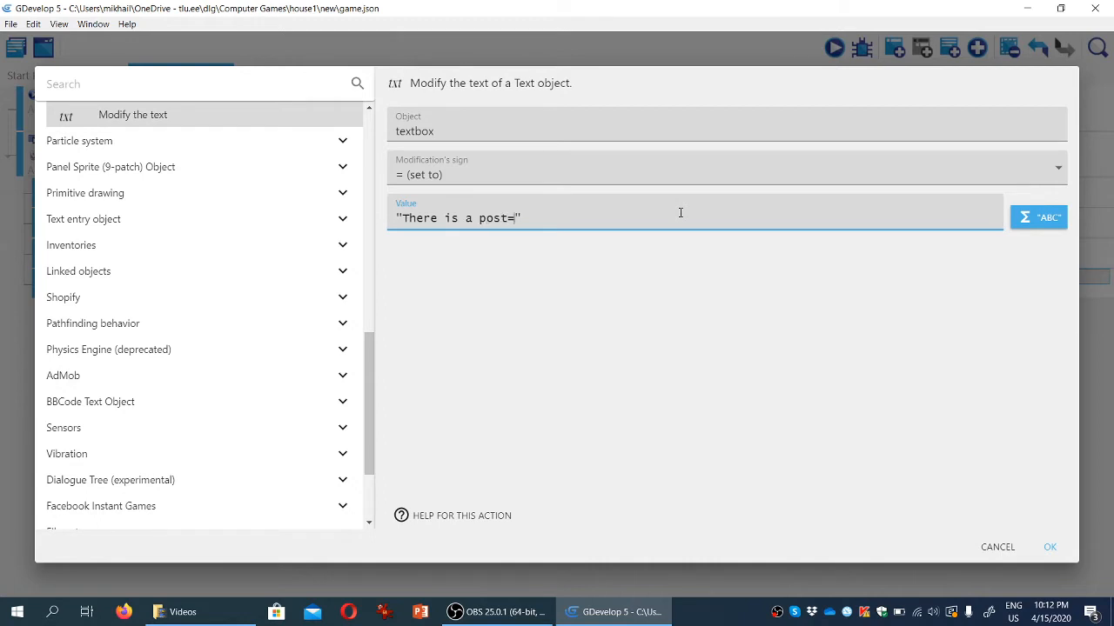
pyautogui.write('-i')
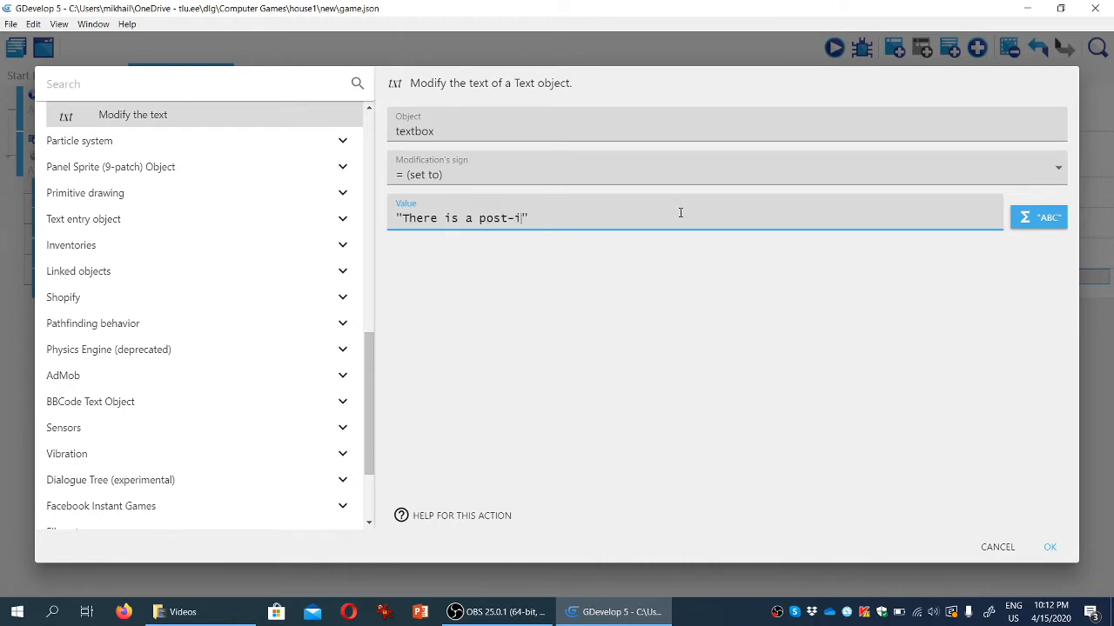
pyautogui.write('t note here')
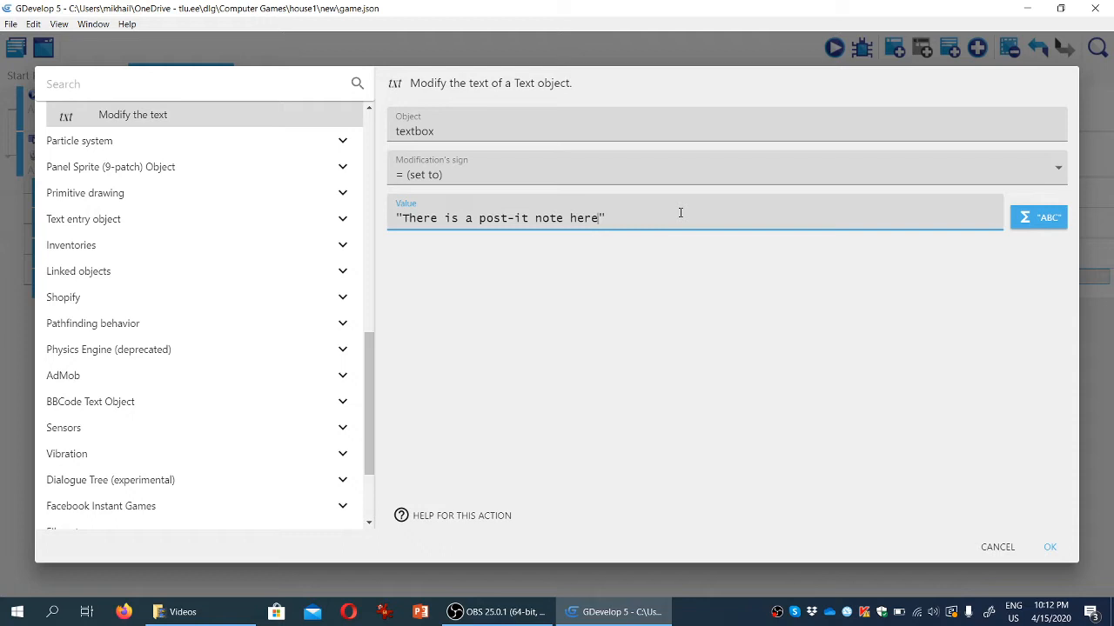
pyautogui.write('.')
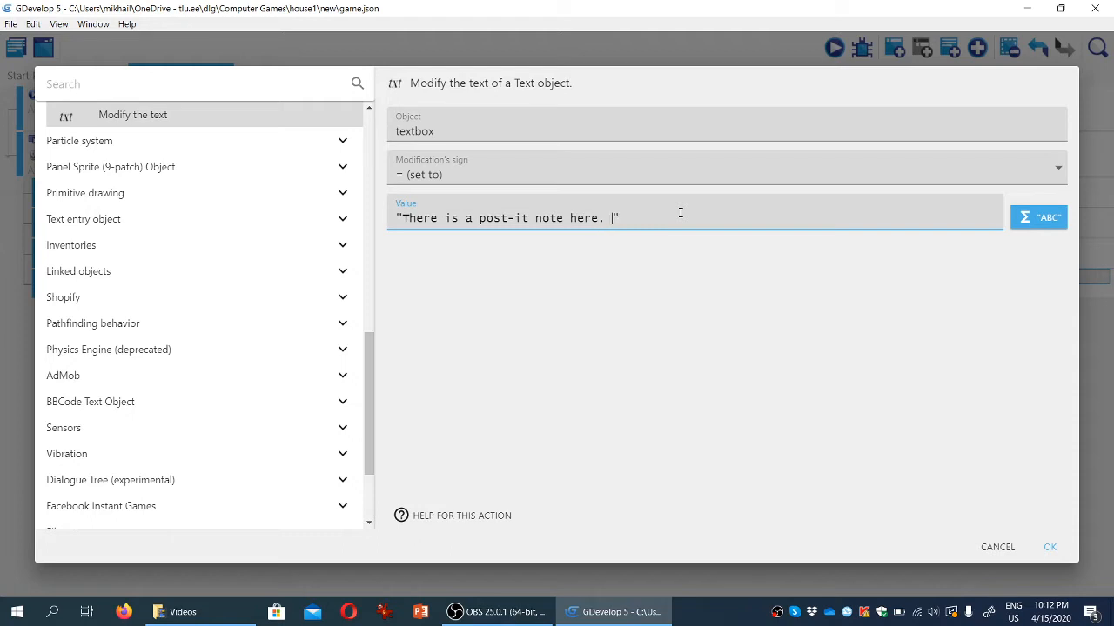
pyautogui.write('A number is')
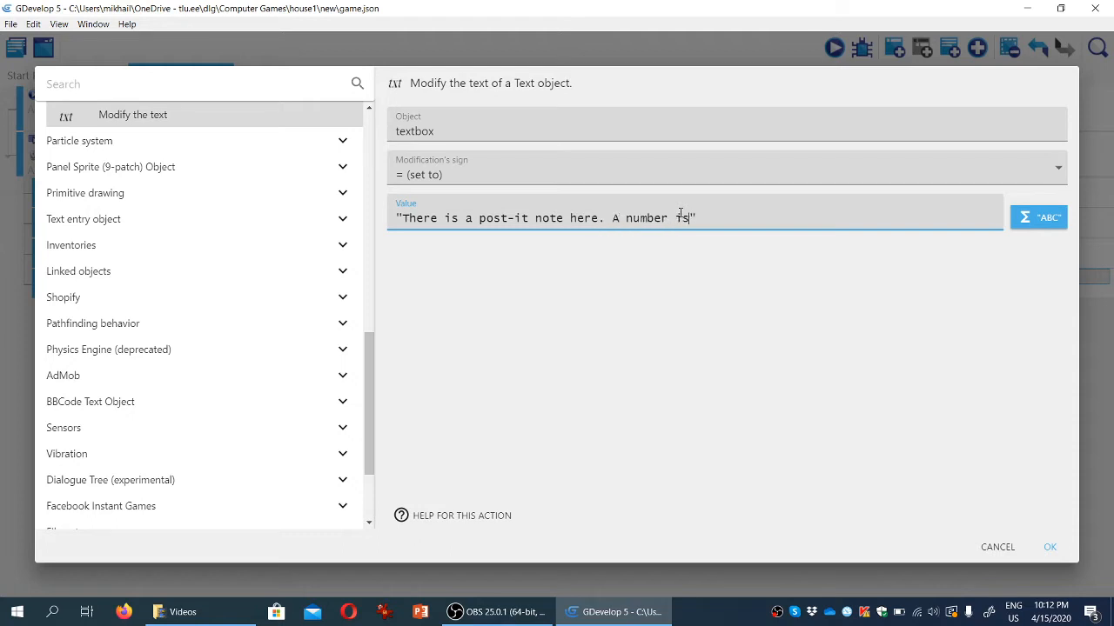
pyautogui.write('written on')
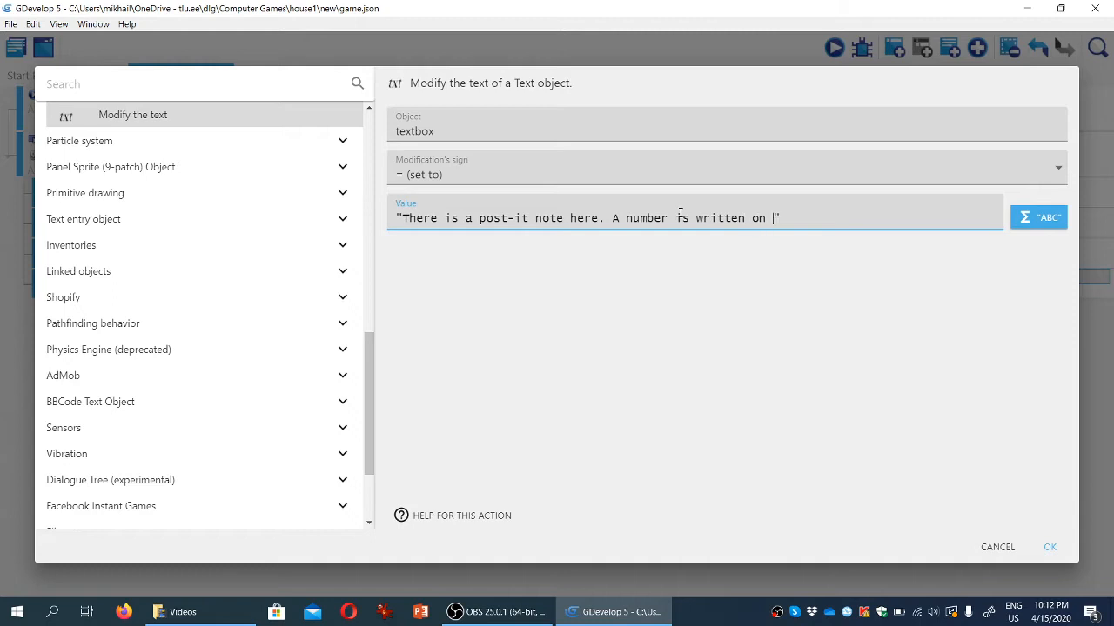
pyautogui.write('it:')
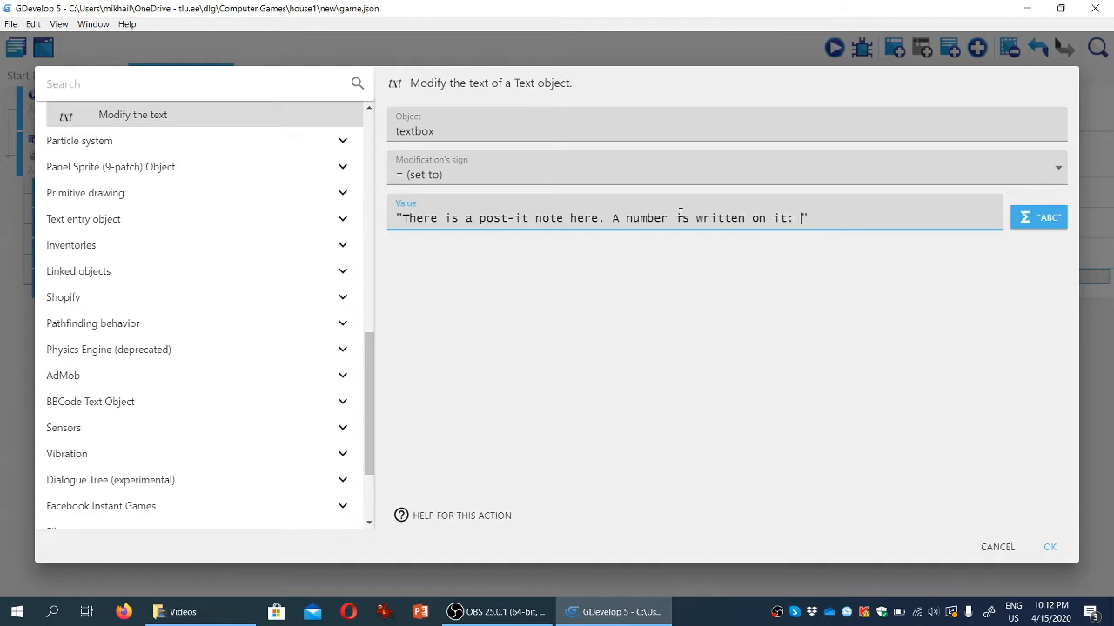
pyautogui.write('7288')
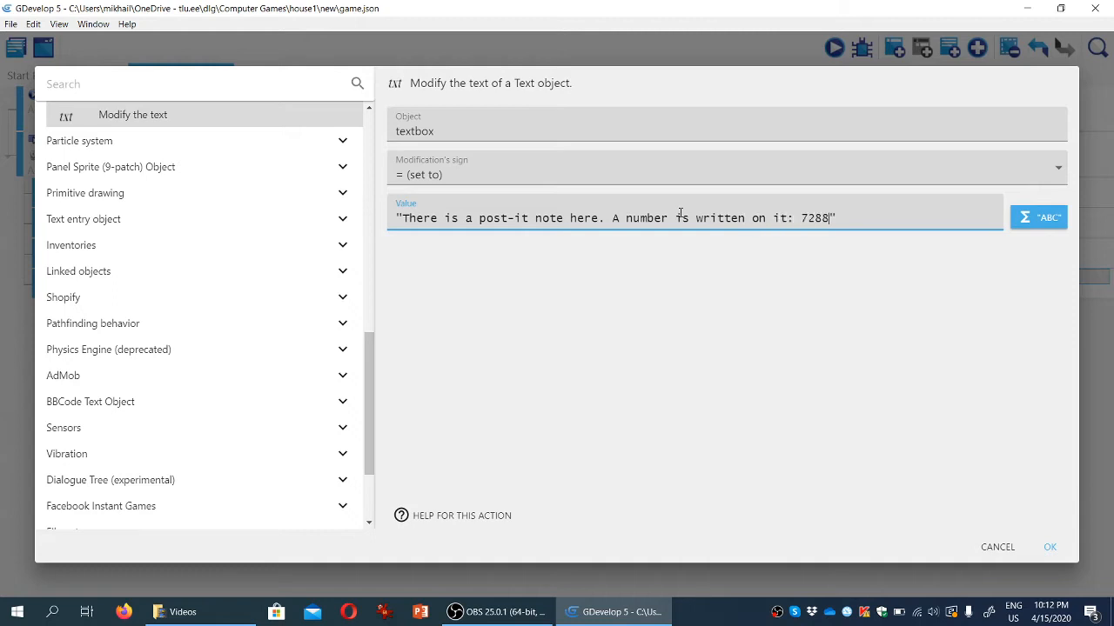
pyautogui.write('.')
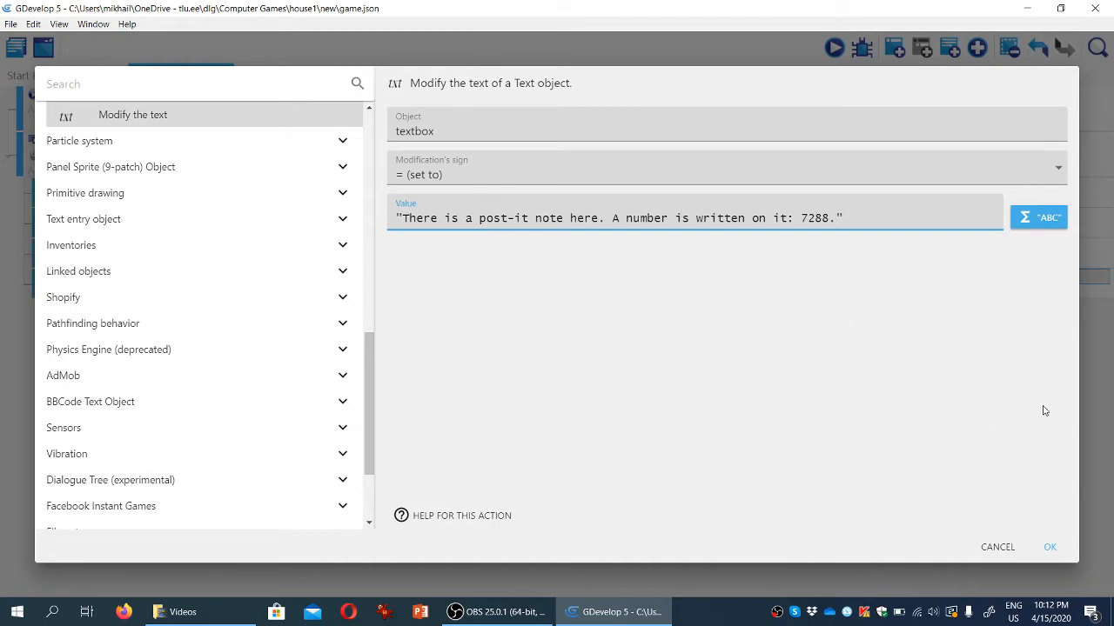
pyautogui.click(1049, 546)
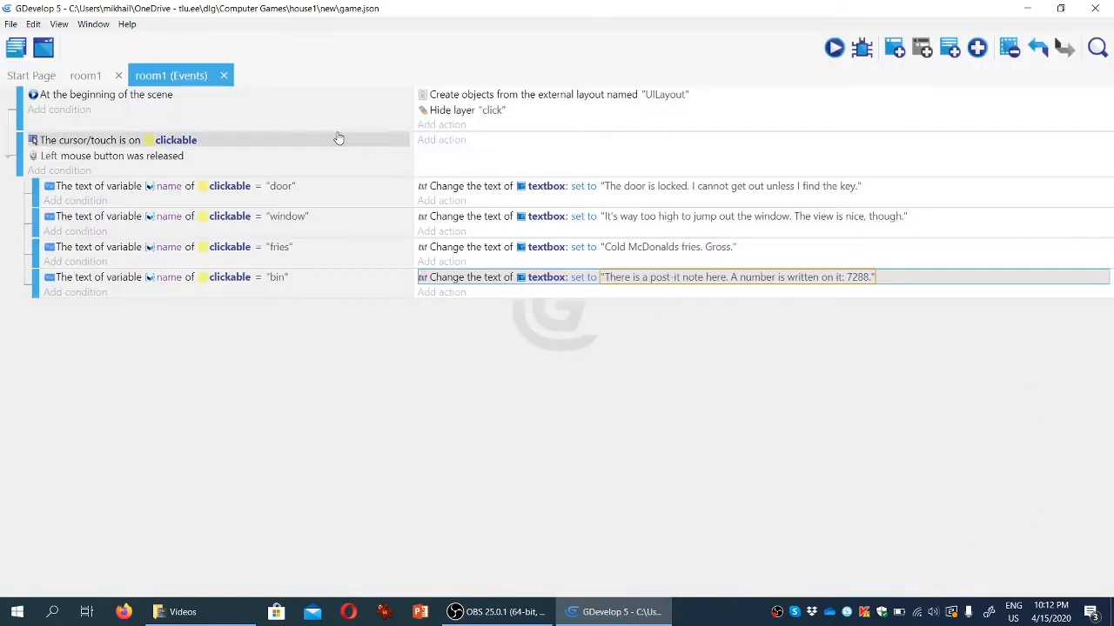
# Test-run the game to check the bin's post-it clue, then close the preview
pyautogui.click(833, 47)
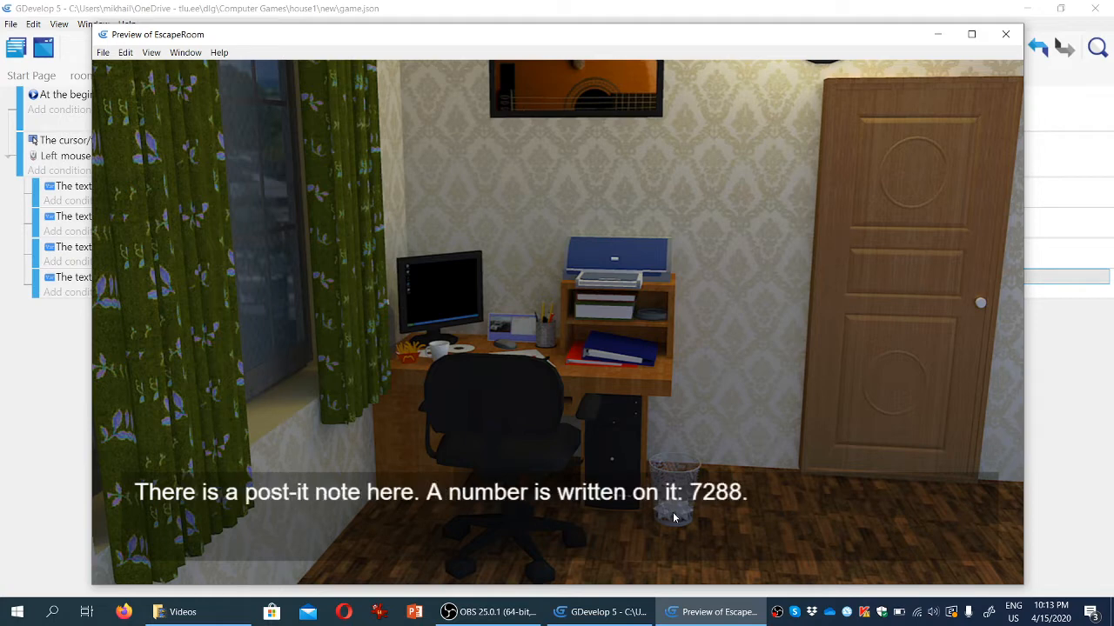
pyautogui.moveTo(685, 513)
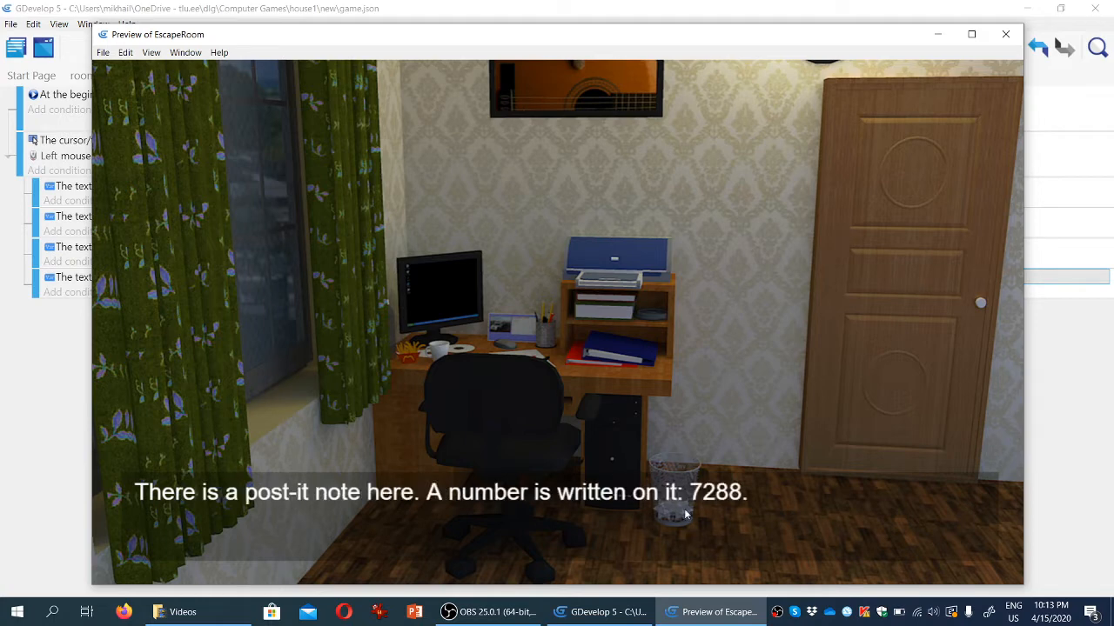
pyautogui.moveTo(151, 202)
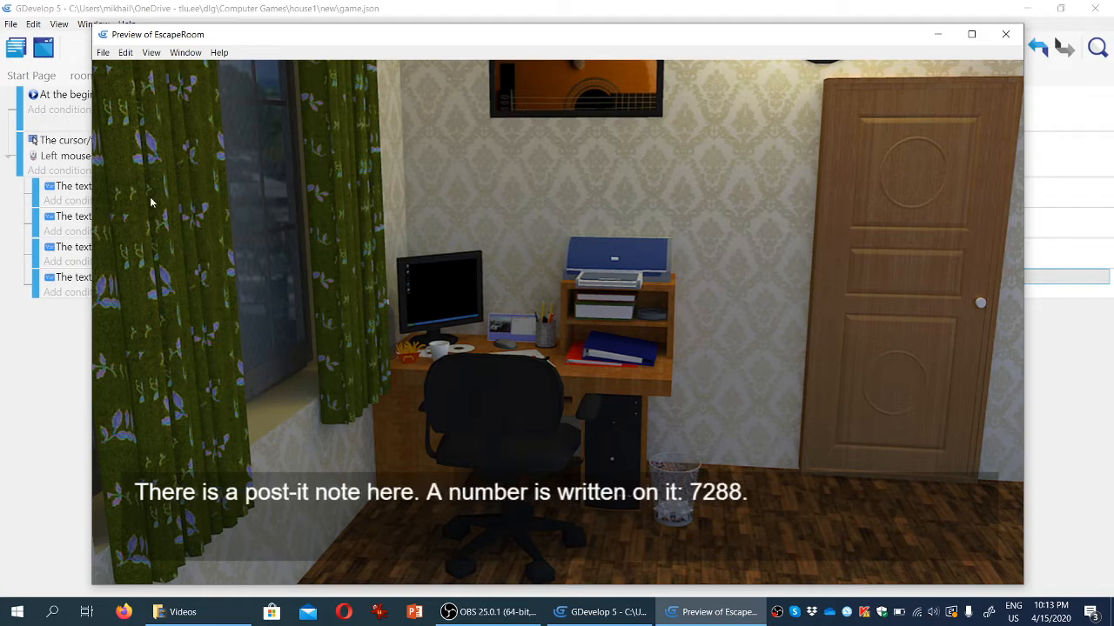
pyautogui.moveTo(756, 277)
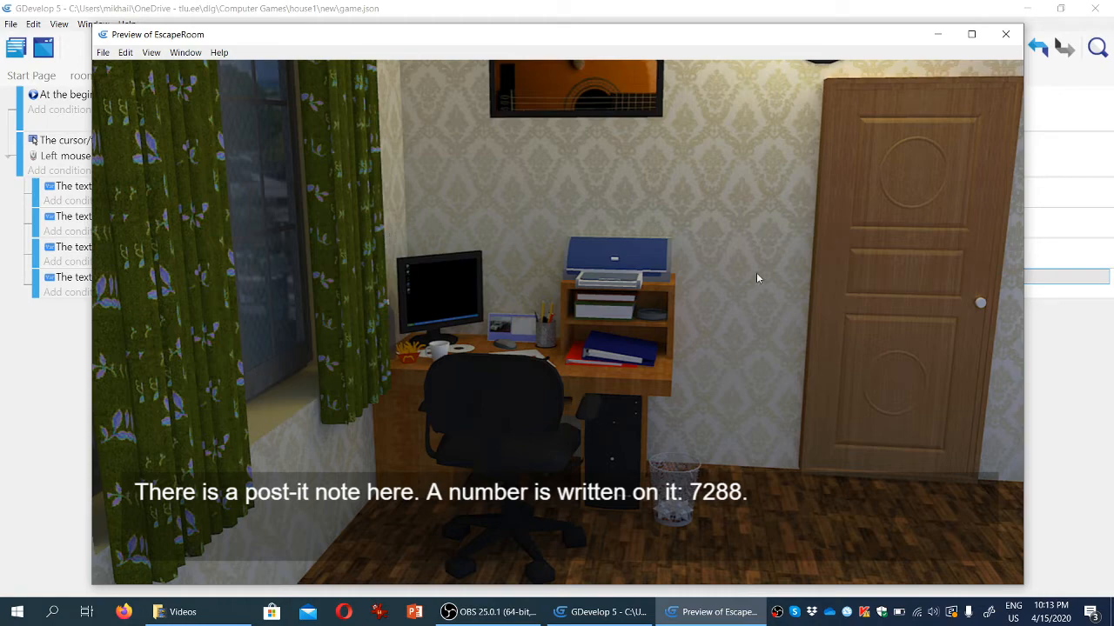
pyautogui.moveTo(1053, 54)
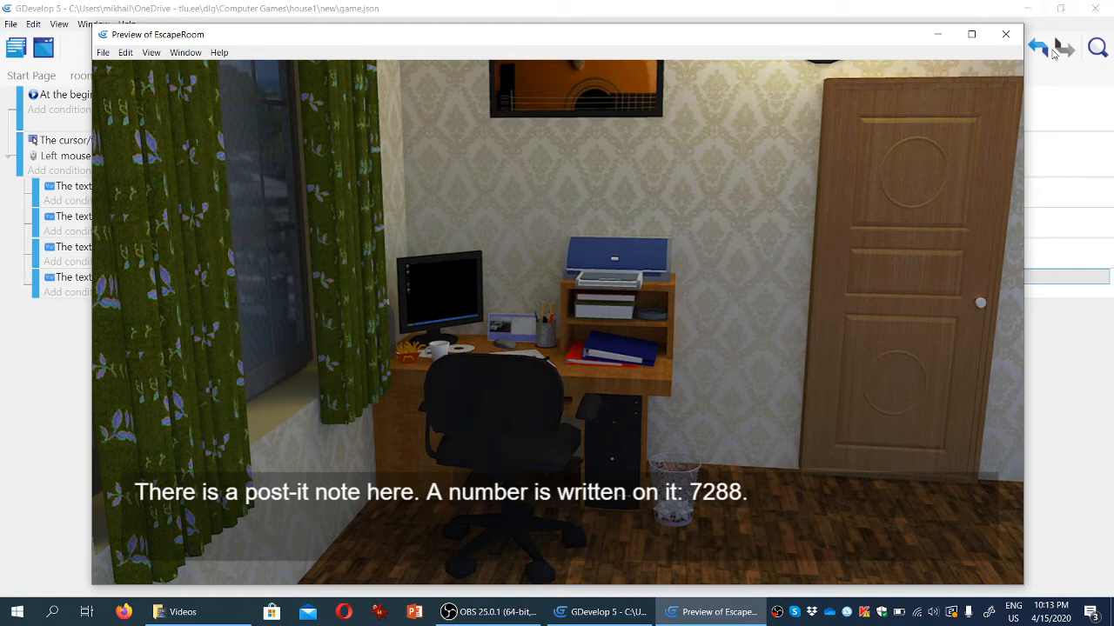
pyautogui.click(1006, 34)
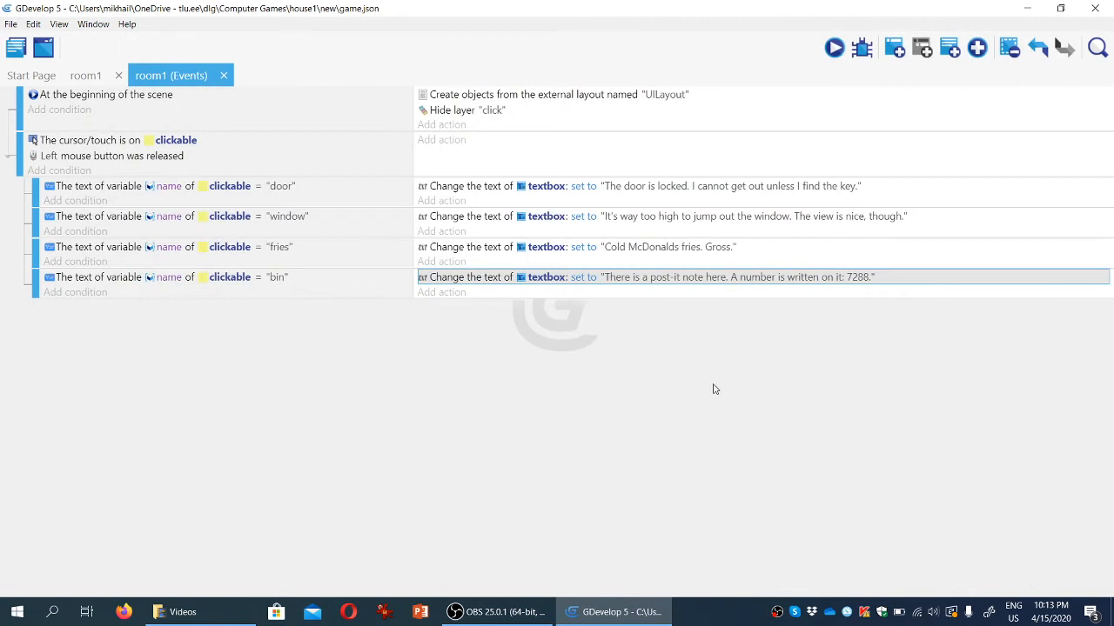
# Return to the room1 scene layout and deselect the instance
pyautogui.click(85, 75)
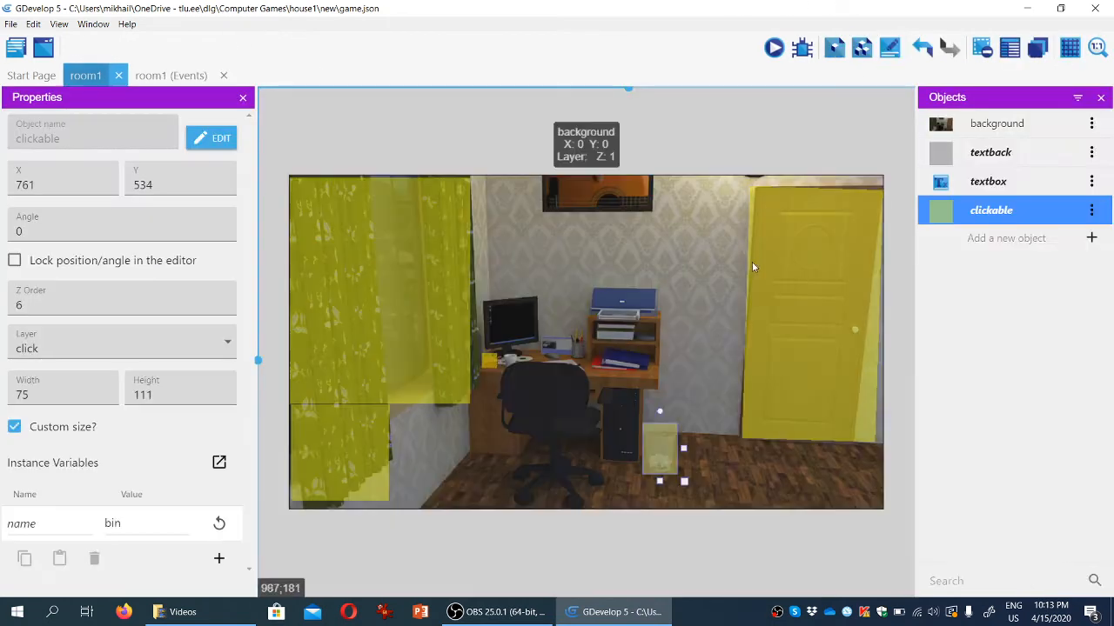
pyautogui.click(692, 123)
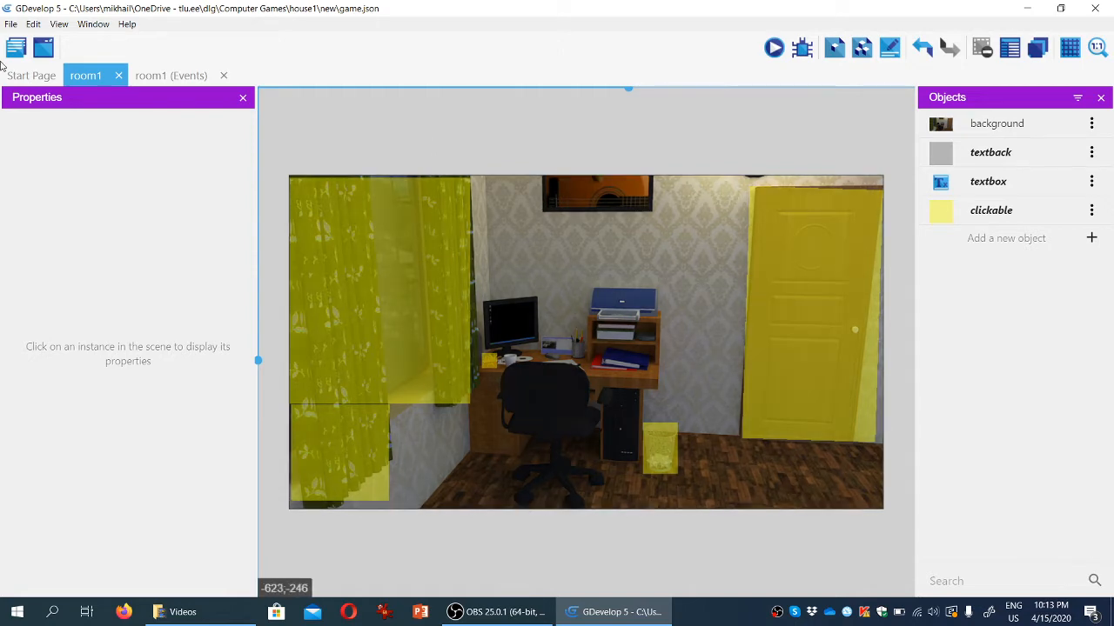
pyautogui.moveTo(567, 426)
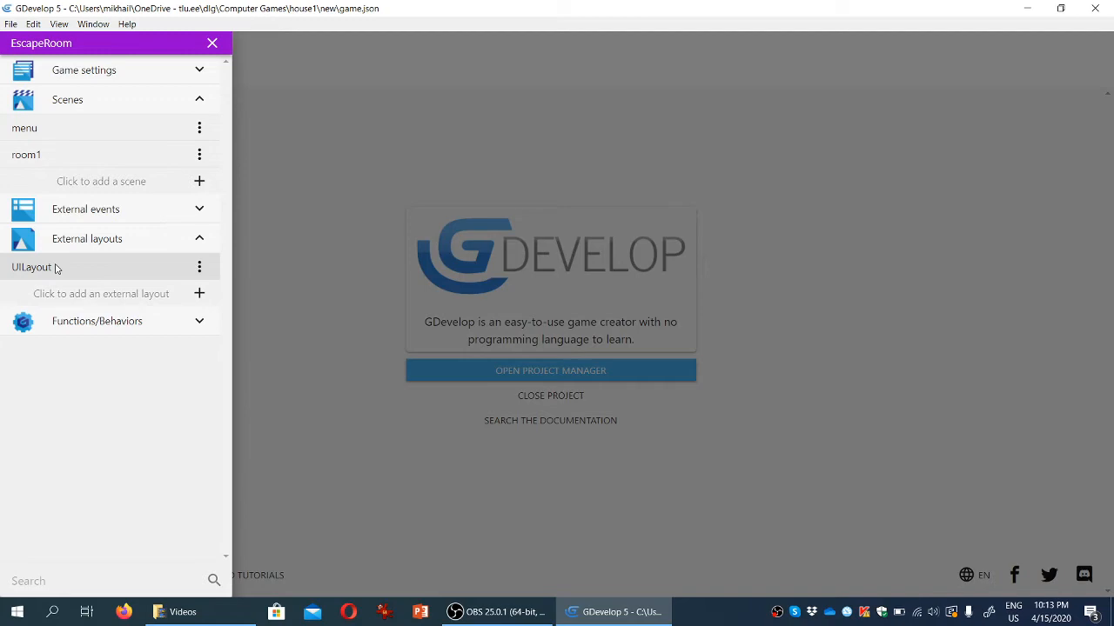
# Open the UILayout external layout and start adding a new sprite object
pyautogui.doubleClick(32, 267)
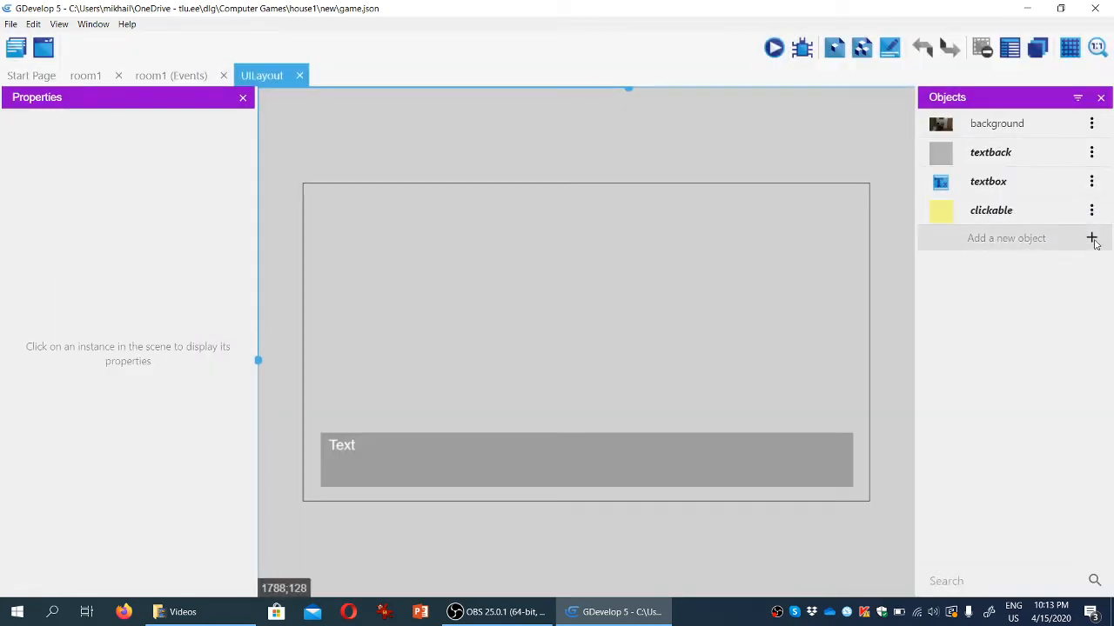
pyautogui.click(1091, 238)
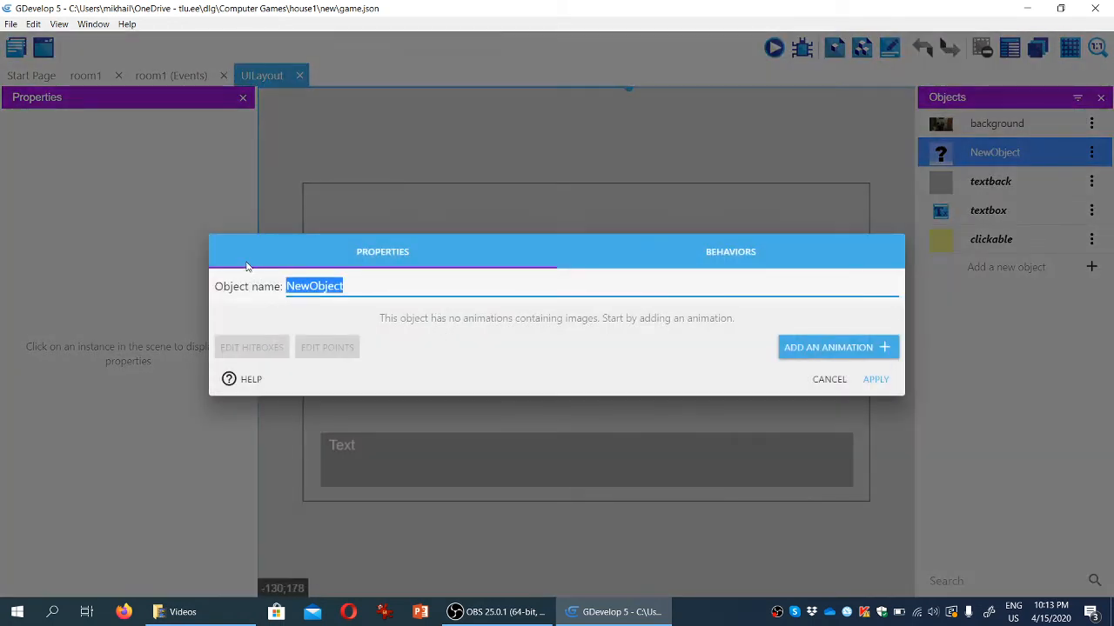
# Name the sprite 'item' and add two animations, giving Animation #1 the post-it image
pyautogui.write('item')
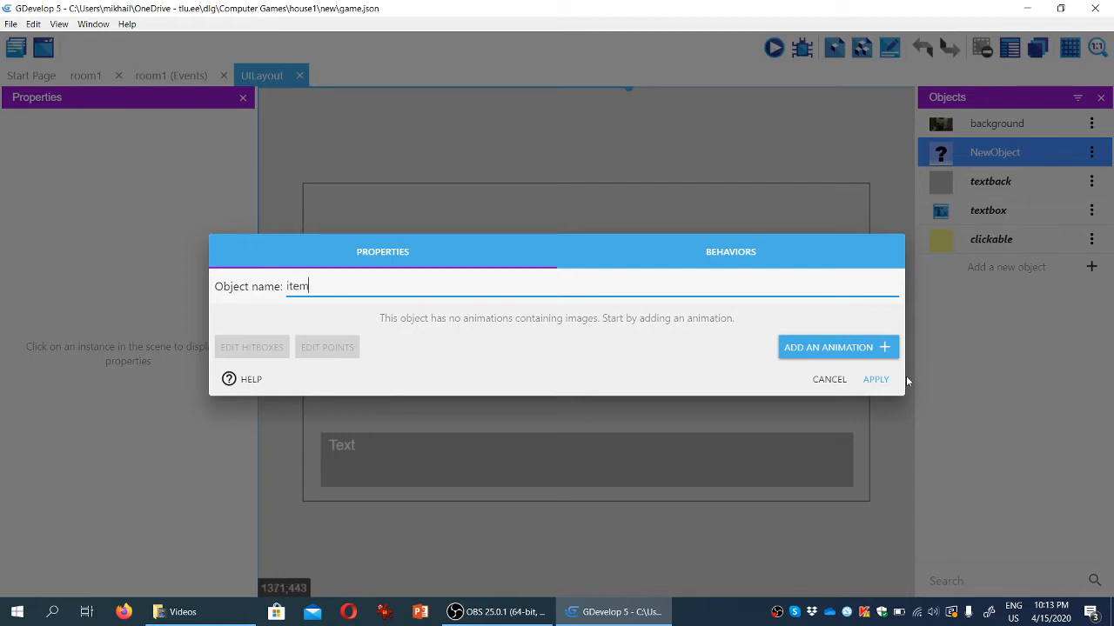
pyautogui.click(837, 348)
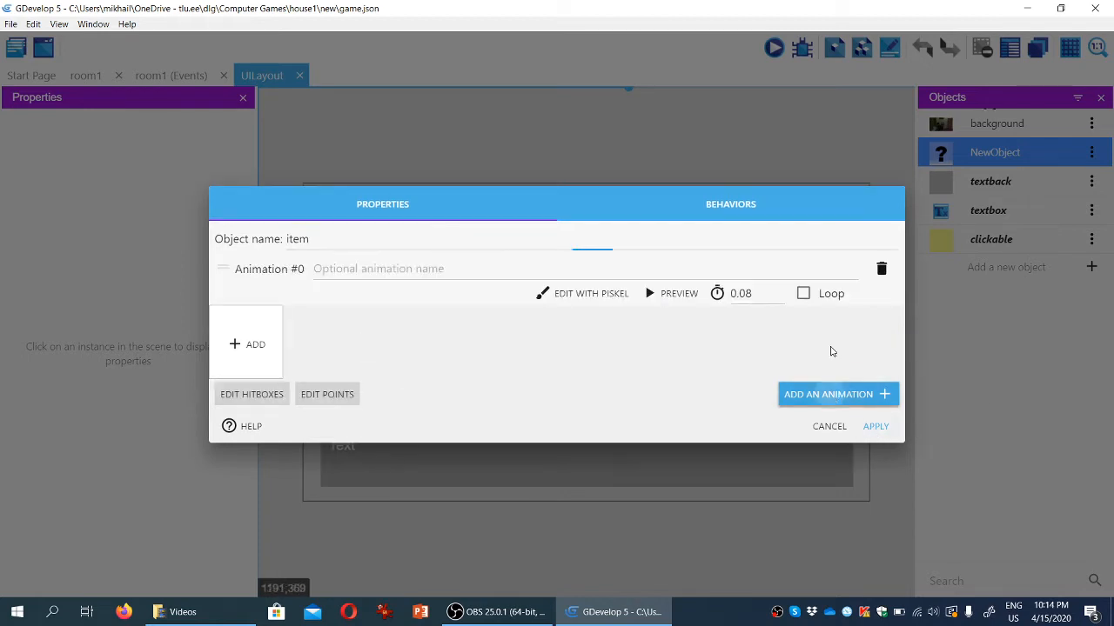
pyautogui.moveTo(277, 365)
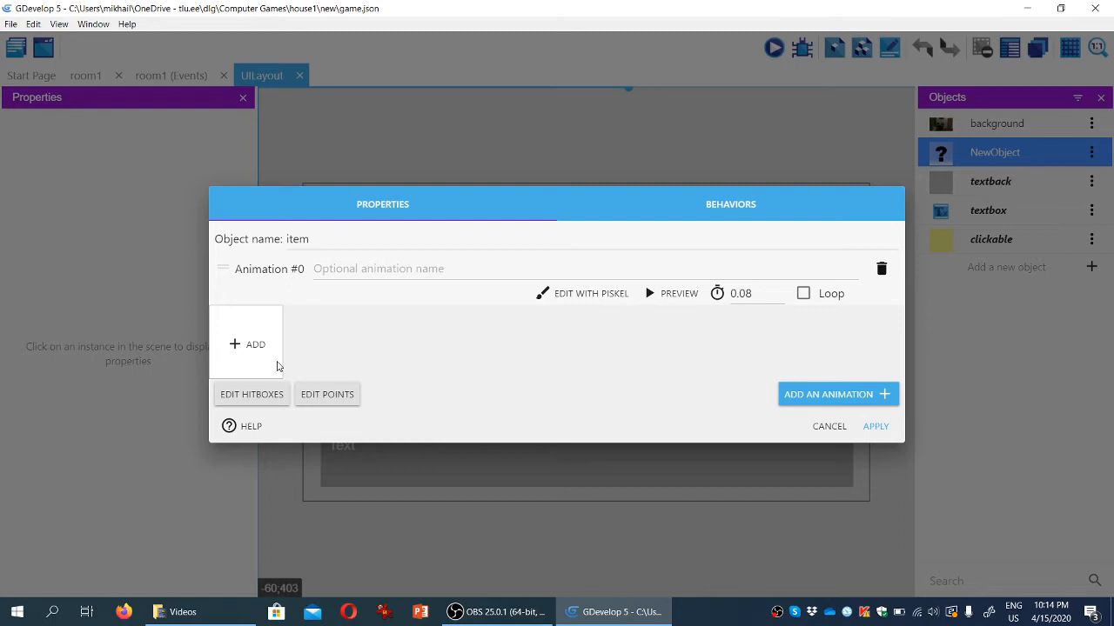
pyautogui.moveTo(557, 393)
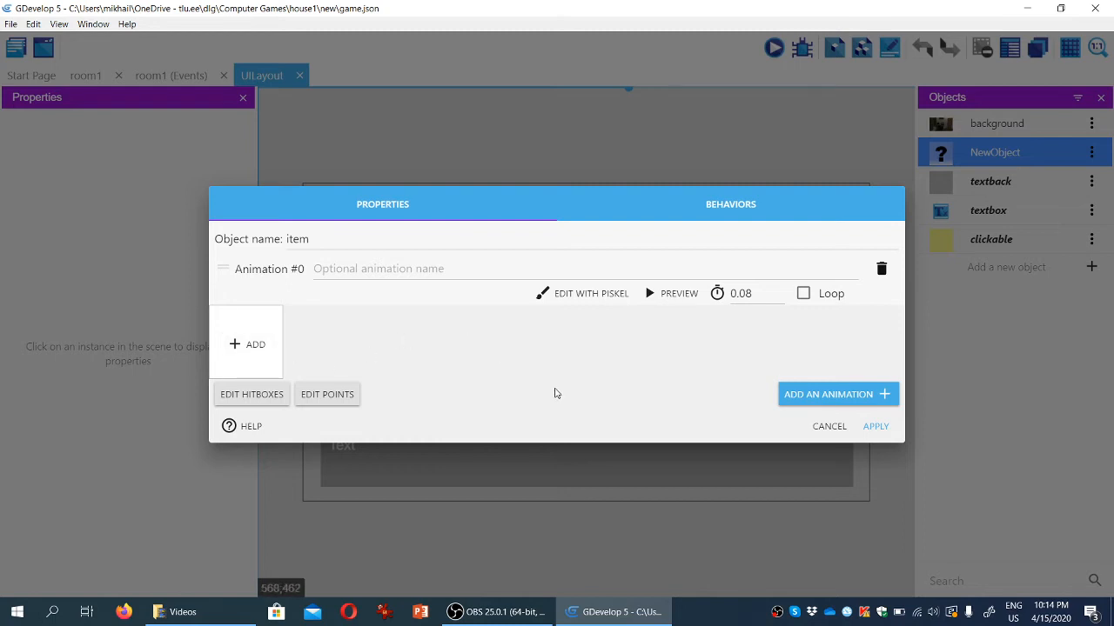
pyautogui.moveTo(590, 368)
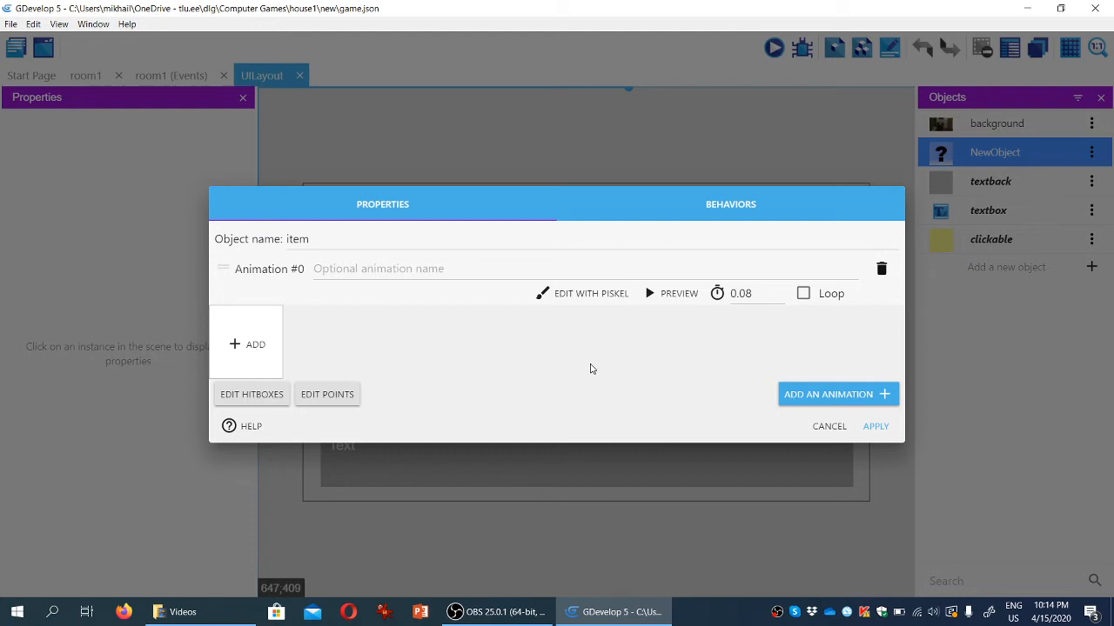
pyautogui.moveTo(837, 394)
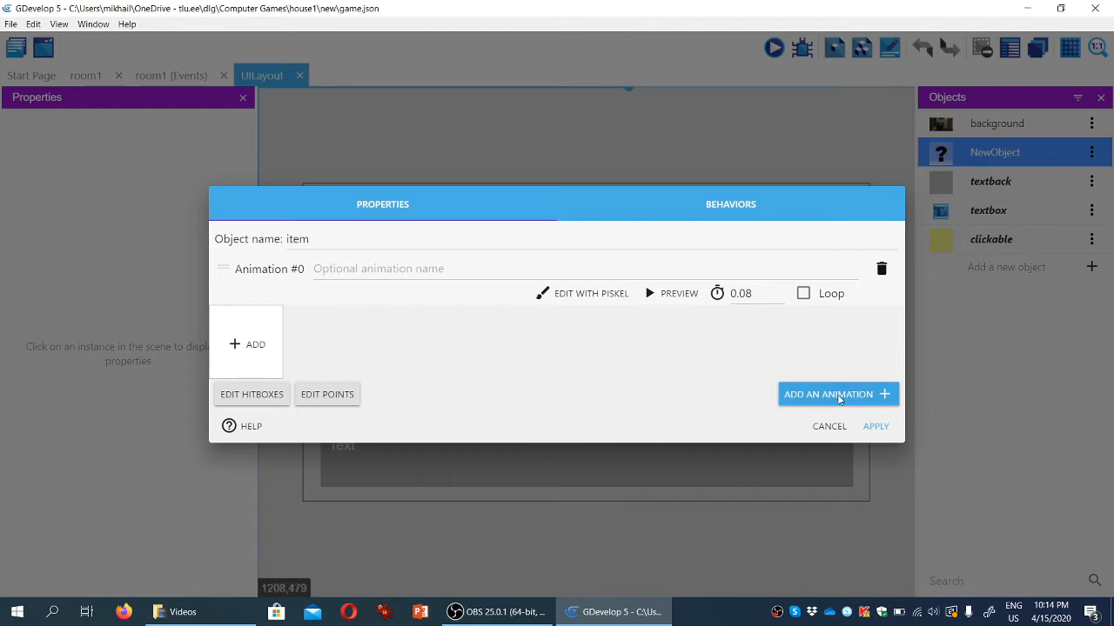
pyautogui.click(837, 394)
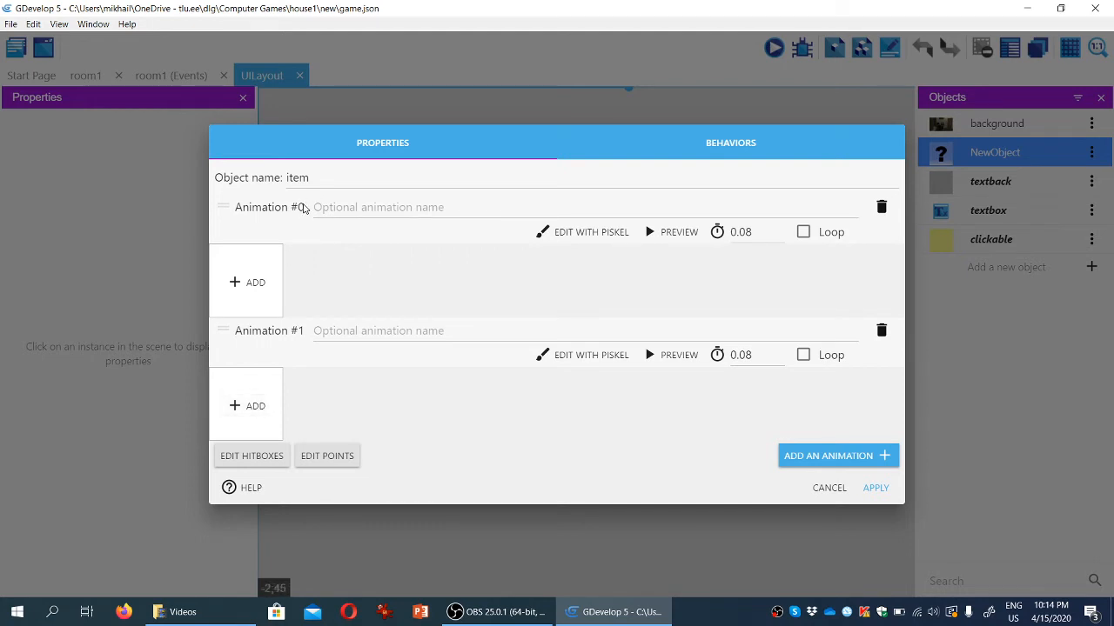
pyautogui.moveTo(302, 334)
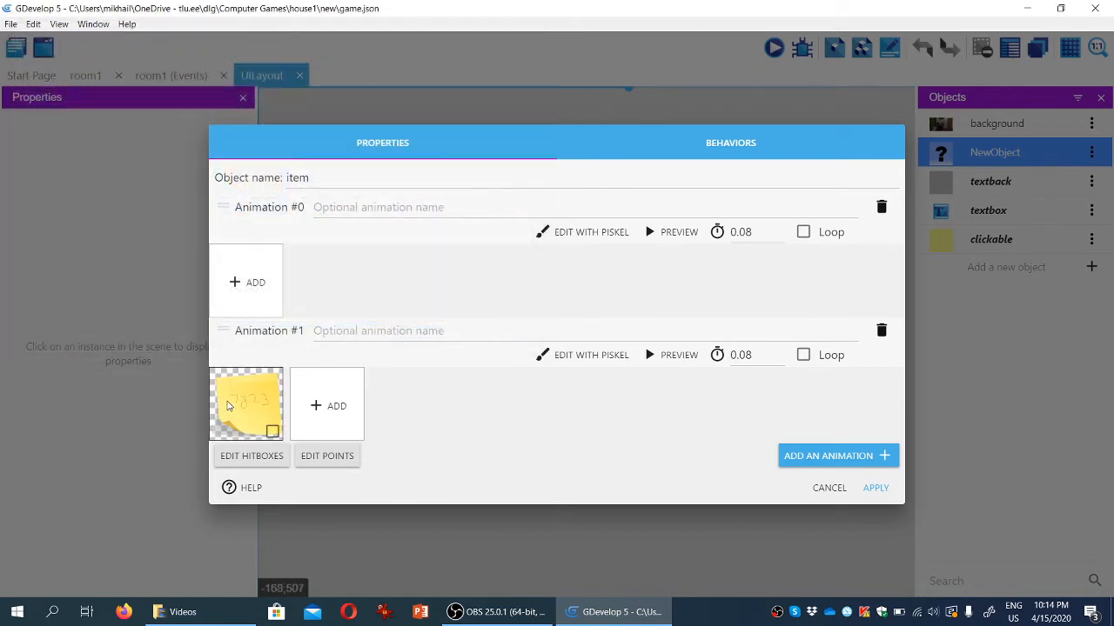
pyautogui.moveTo(605, 389)
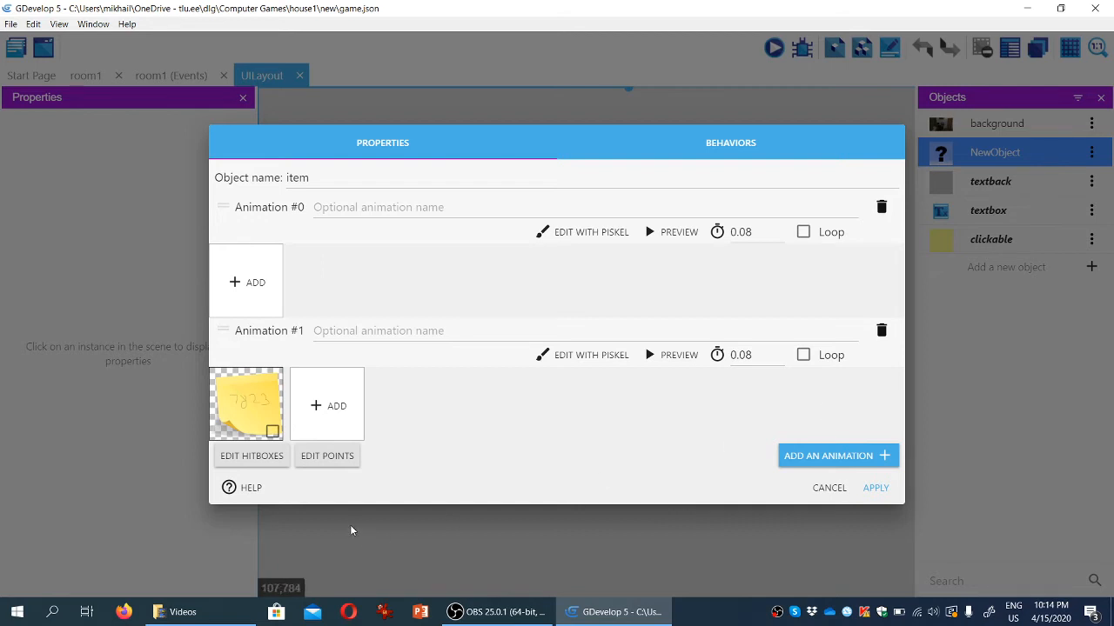
pyautogui.moveTo(378, 465)
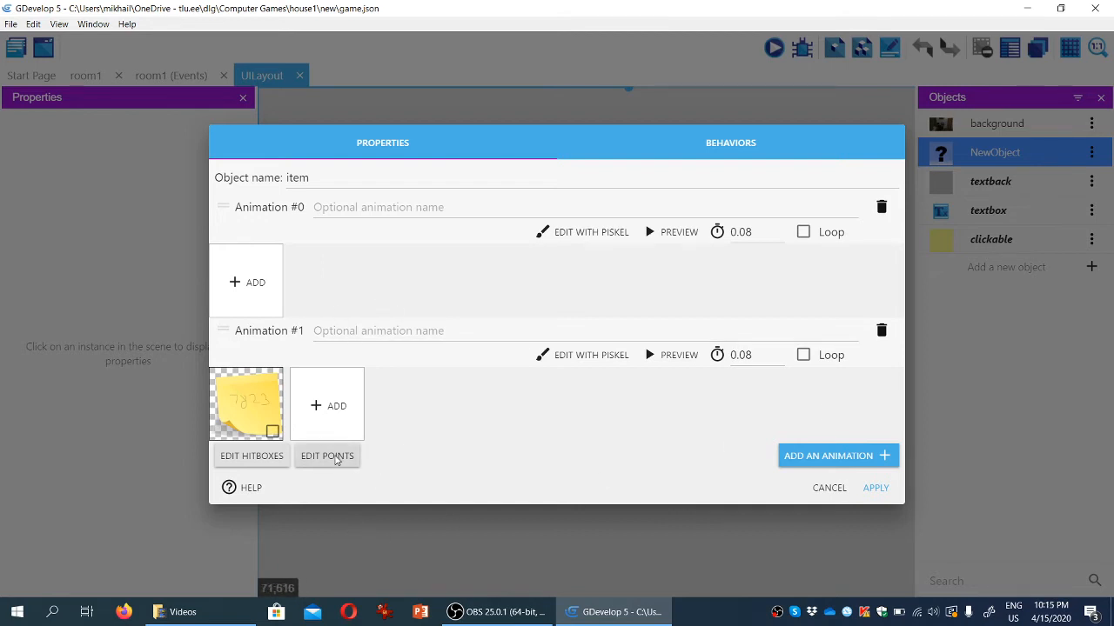
pyautogui.click(327, 456)
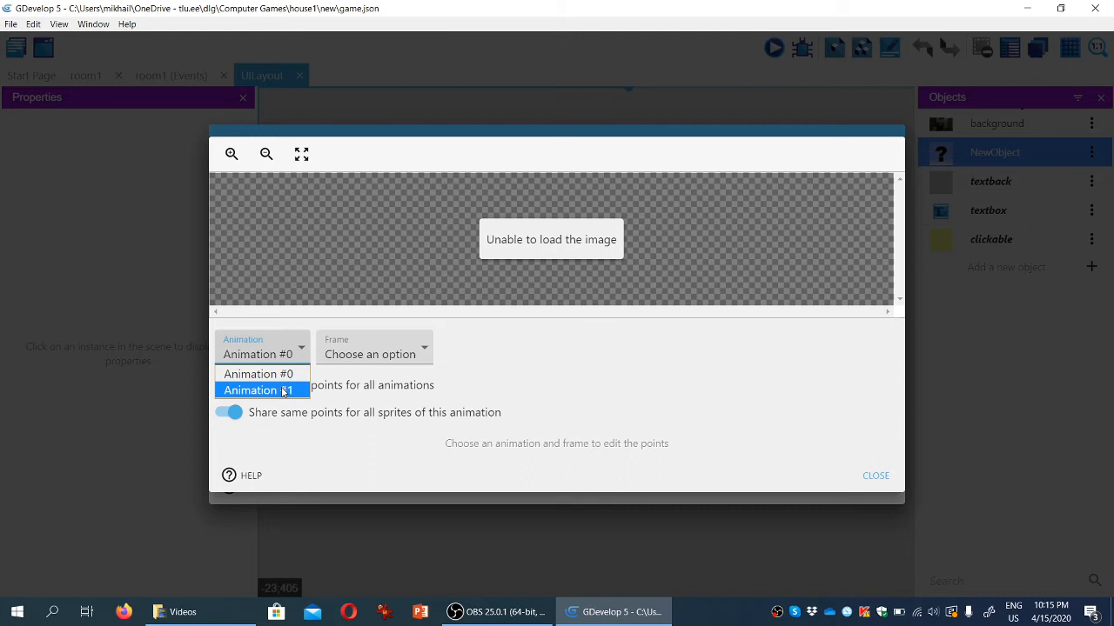
# Show the post-it frame's points and set the origin at the note's centre
pyautogui.click(258, 389)
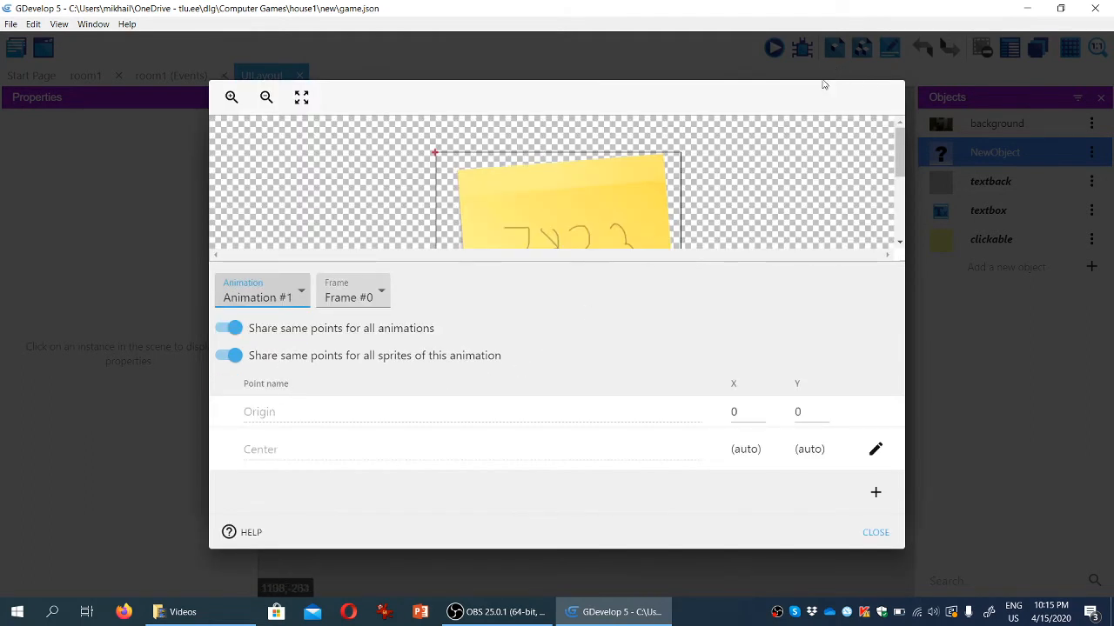
pyautogui.moveTo(924, 131)
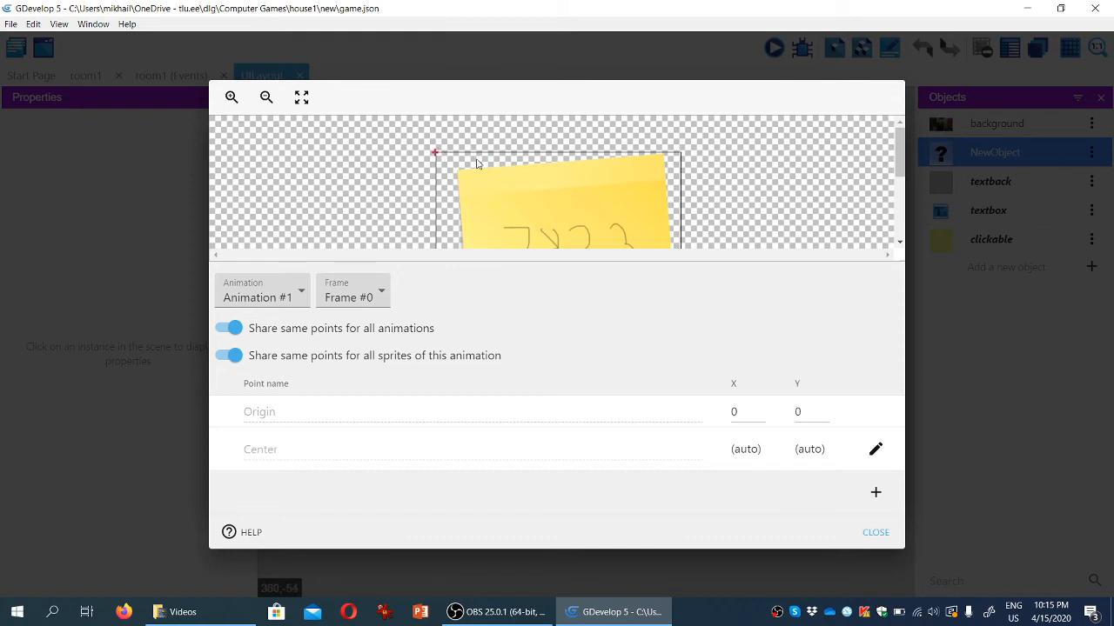
pyautogui.moveTo(533, 234)
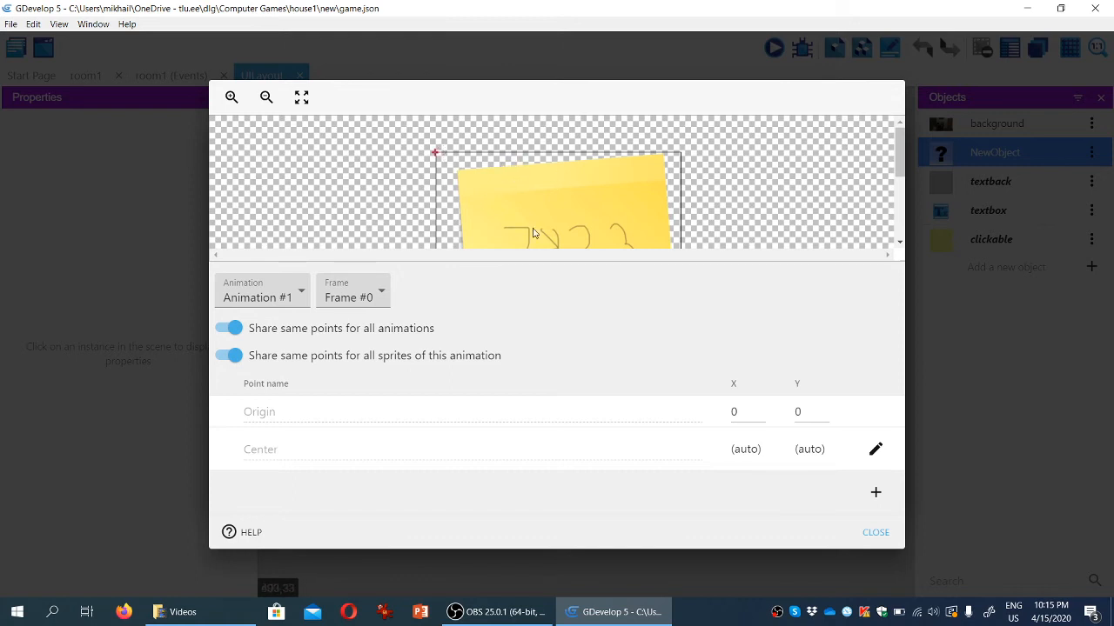
pyautogui.moveTo(743, 199)
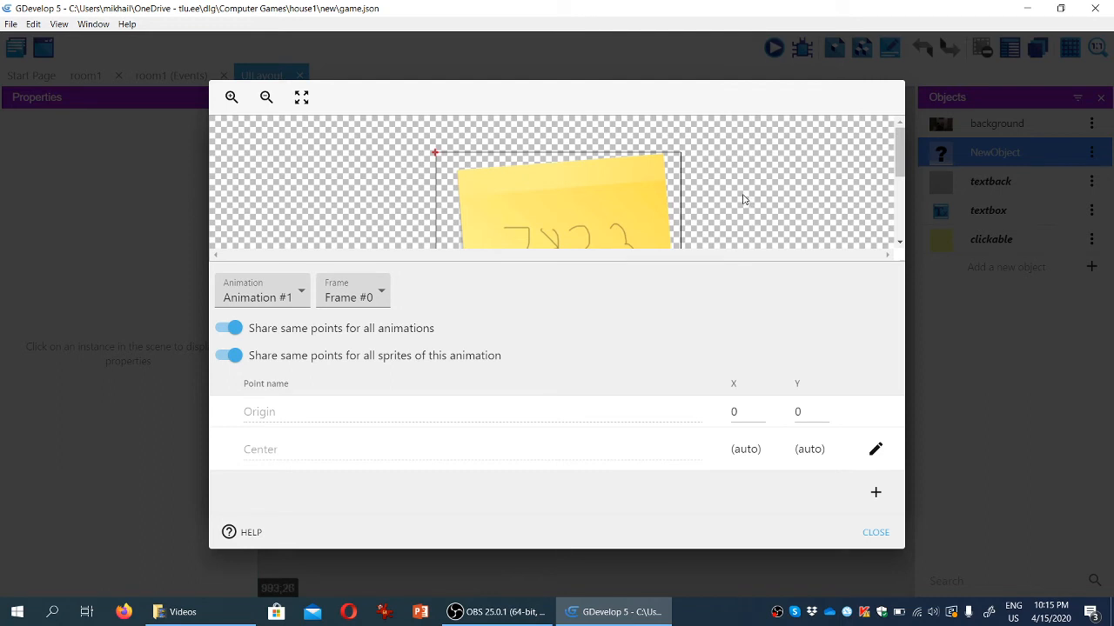
pyautogui.moveTo(842, 250)
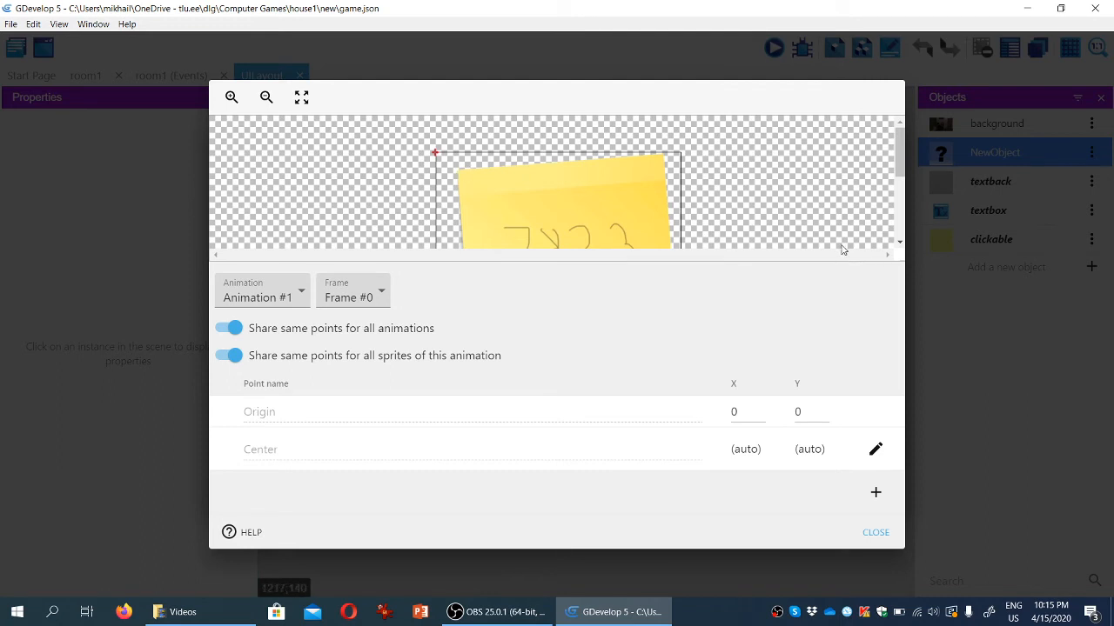
pyautogui.moveTo(518, 157)
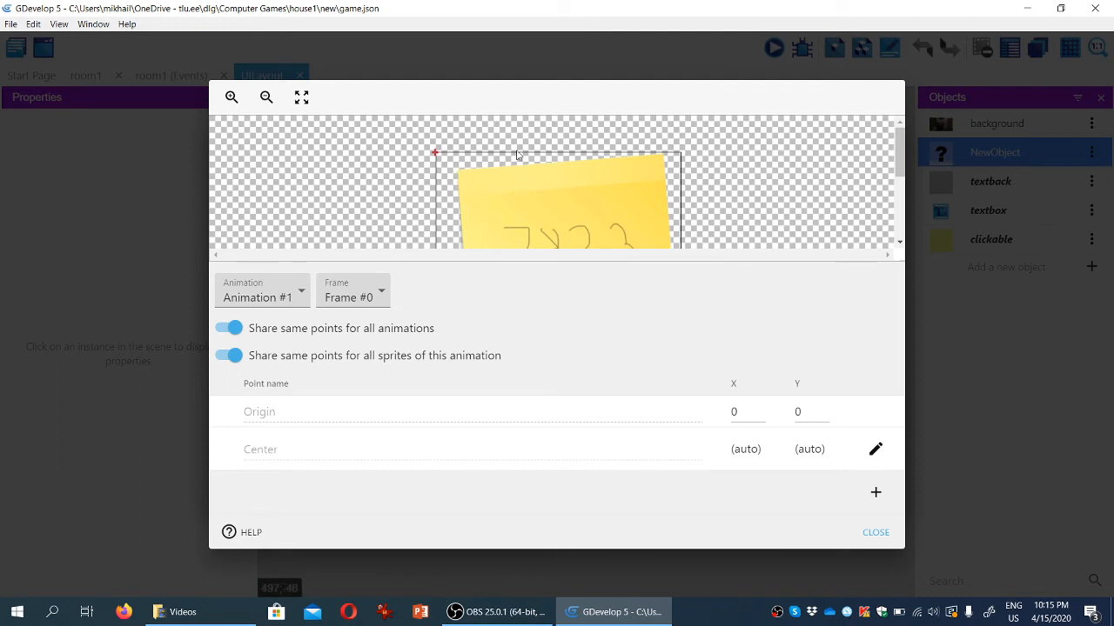
pyautogui.moveTo(442, 155)
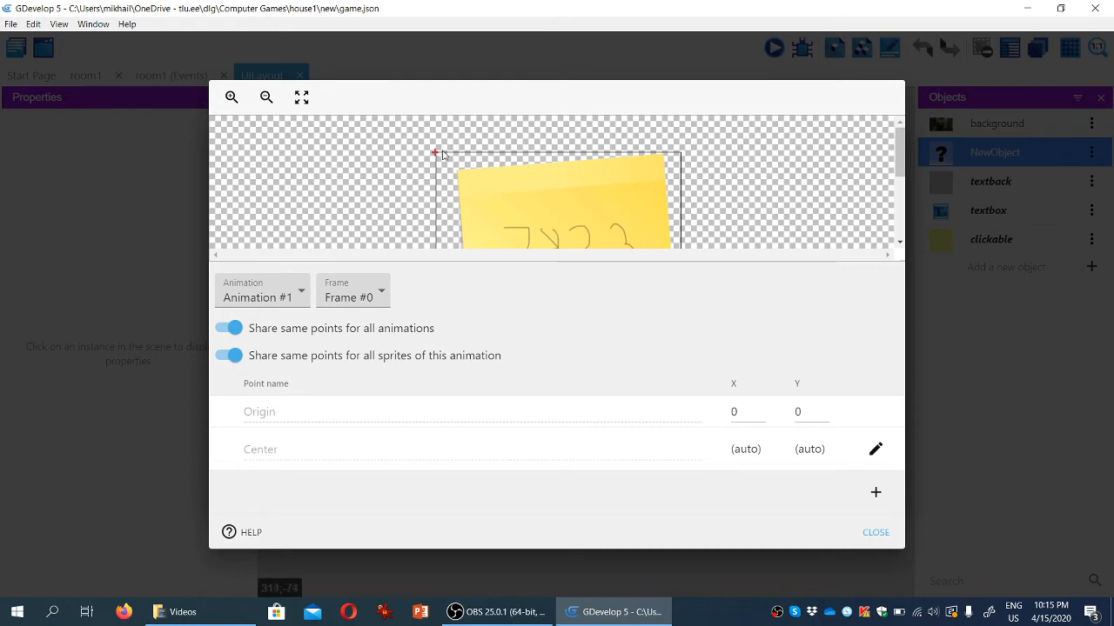
pyautogui.moveTo(450, 152)
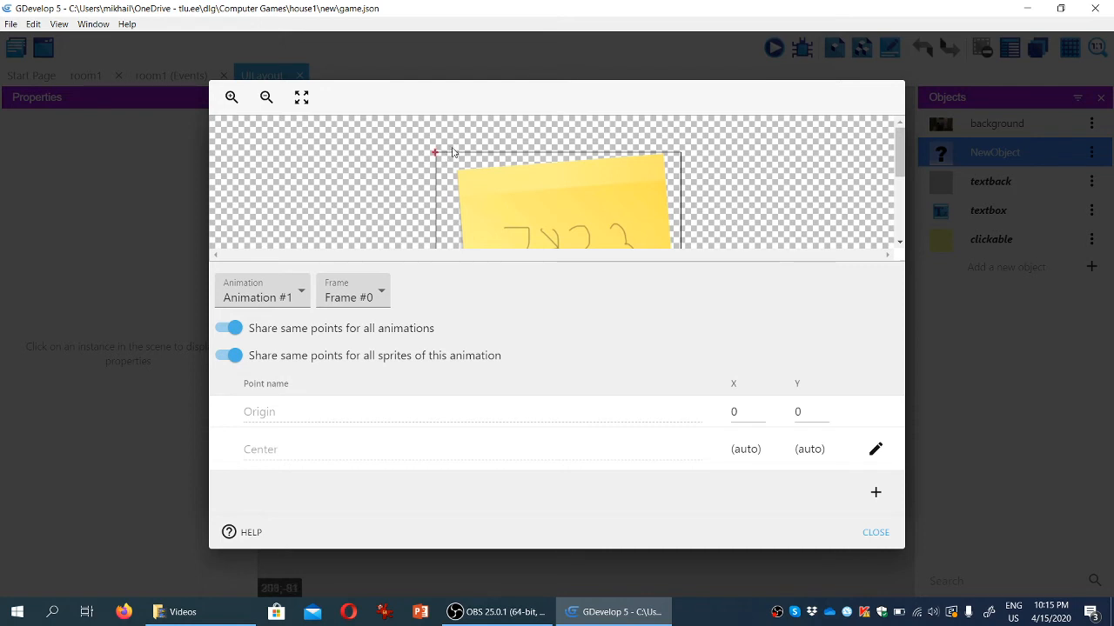
pyautogui.moveTo(436, 148)
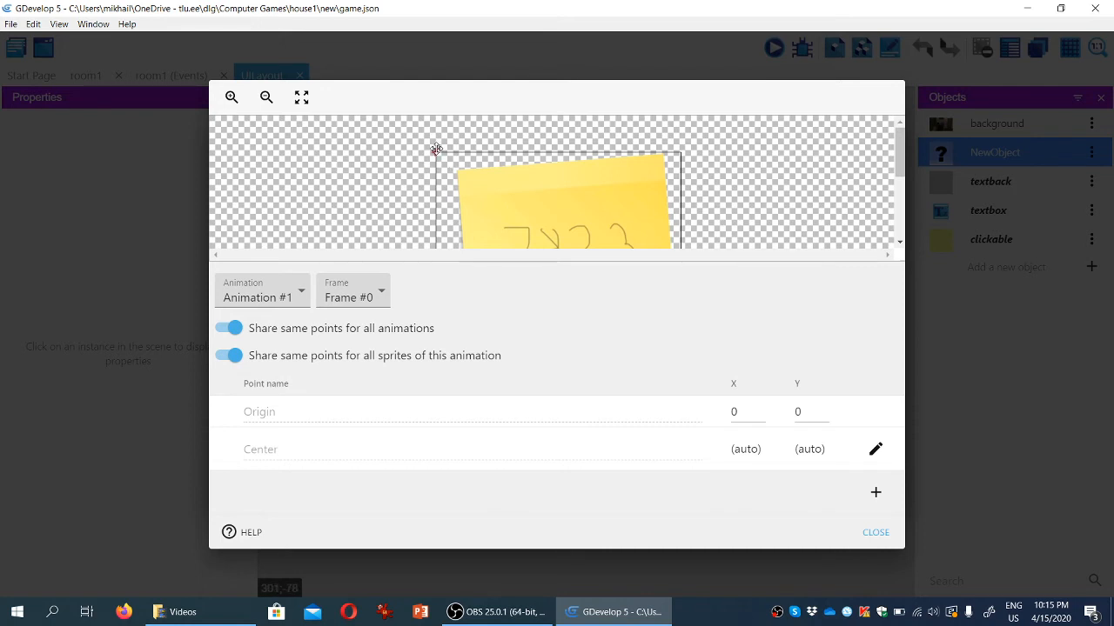
pyautogui.moveTo(430, 164)
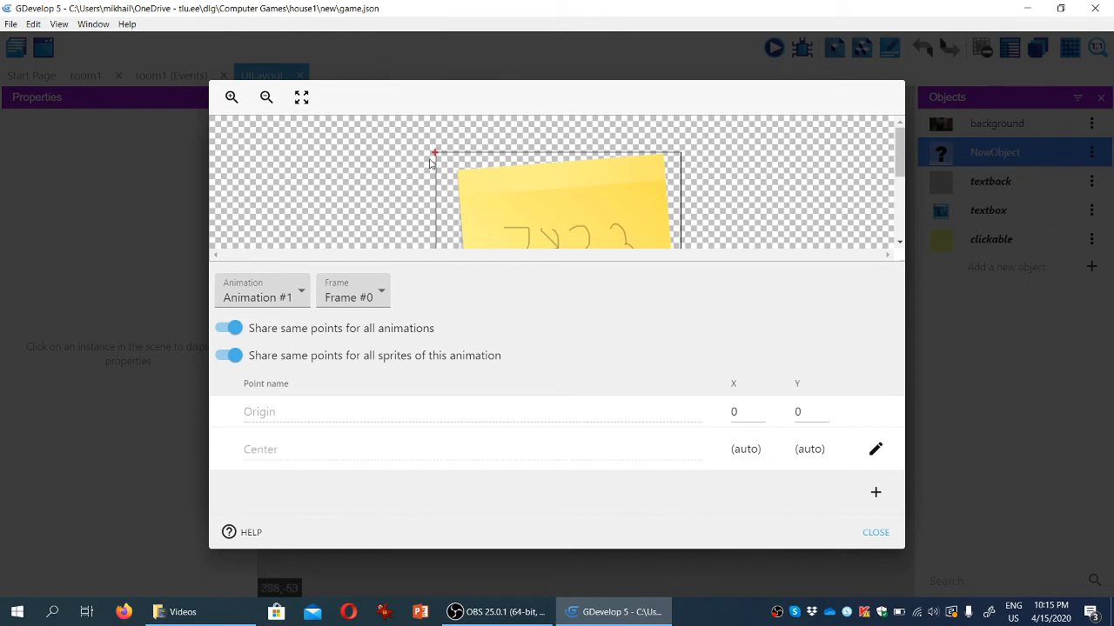
pyautogui.moveTo(585, 185)
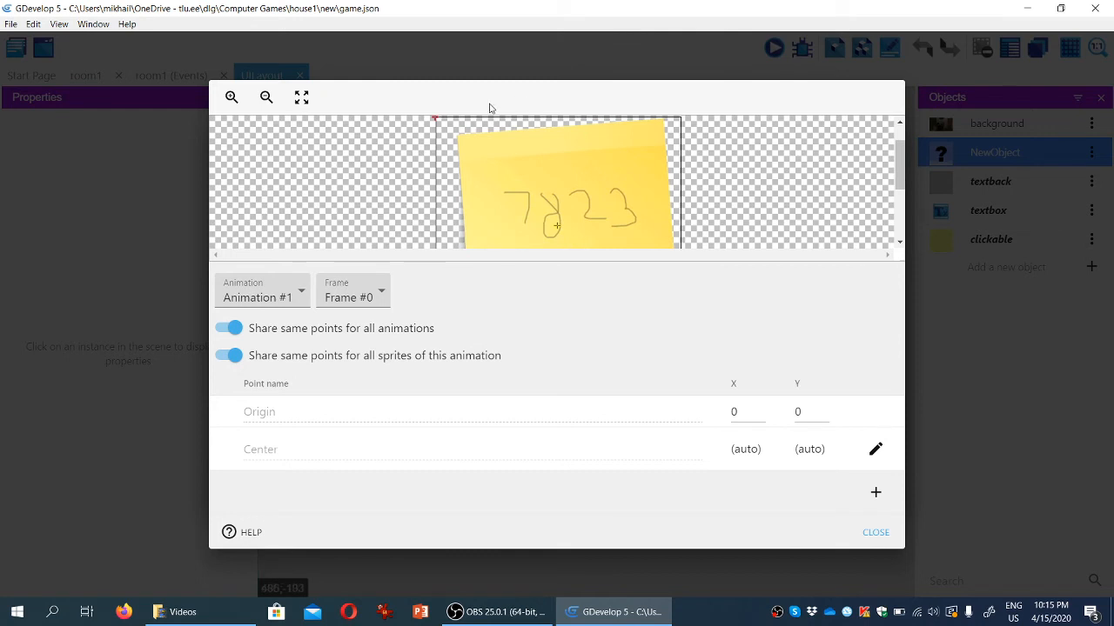
pyautogui.moveTo(557, 227)
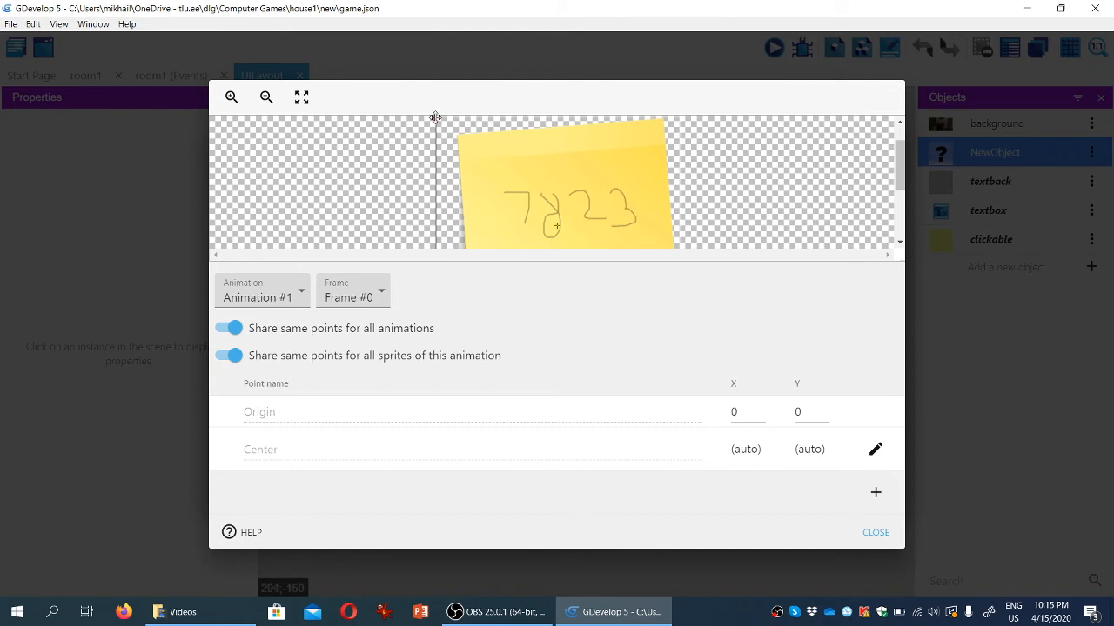
pyautogui.moveTo(561, 226)
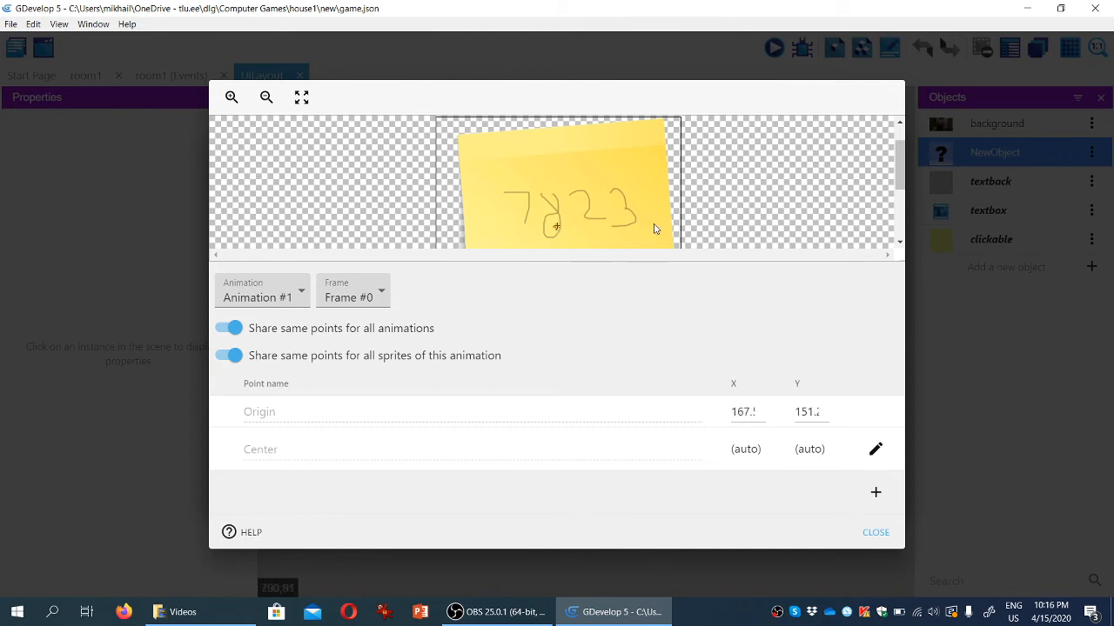
pyautogui.moveTo(800, 173)
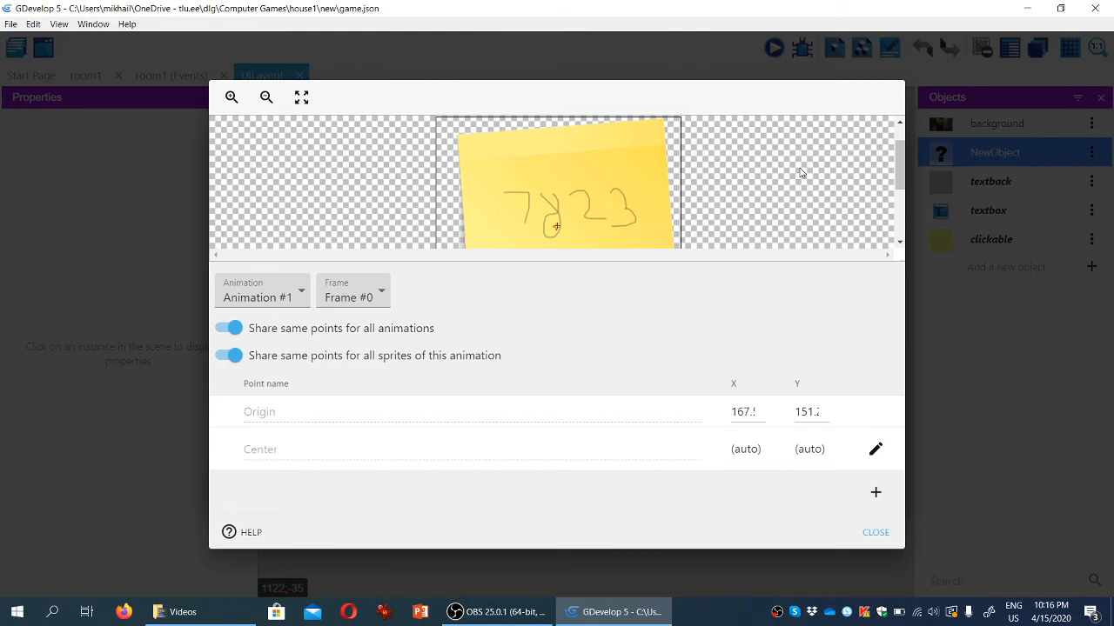
pyautogui.moveTo(621, 251)
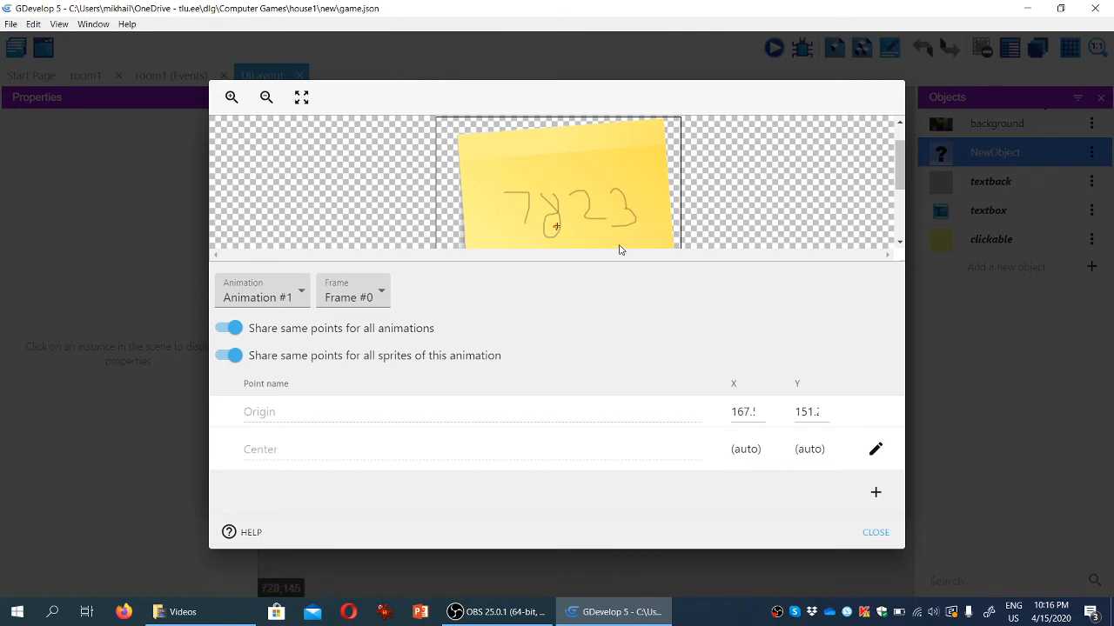
pyautogui.moveTo(491, 143)
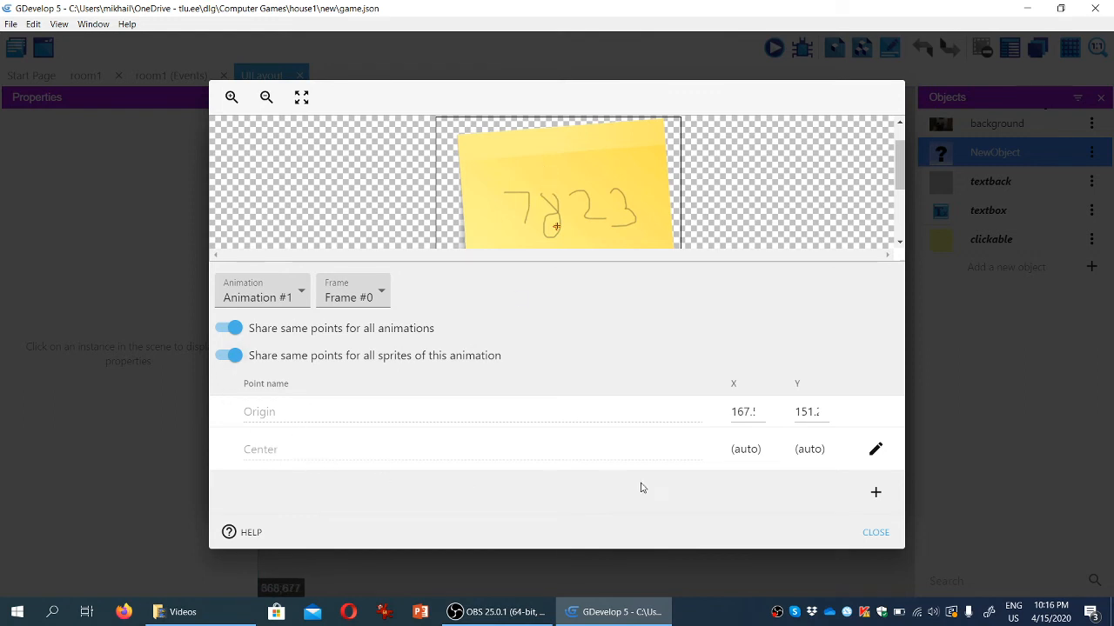
pyautogui.moveTo(569, 363)
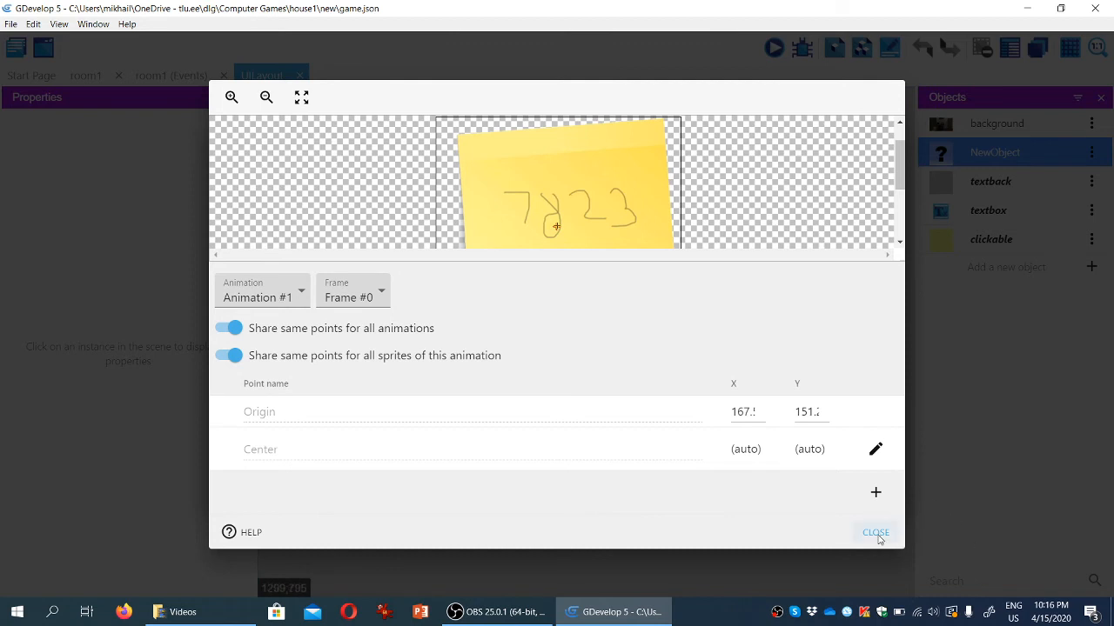
# Close the points editor and apply the changes to the item object
pyautogui.click(875, 532)
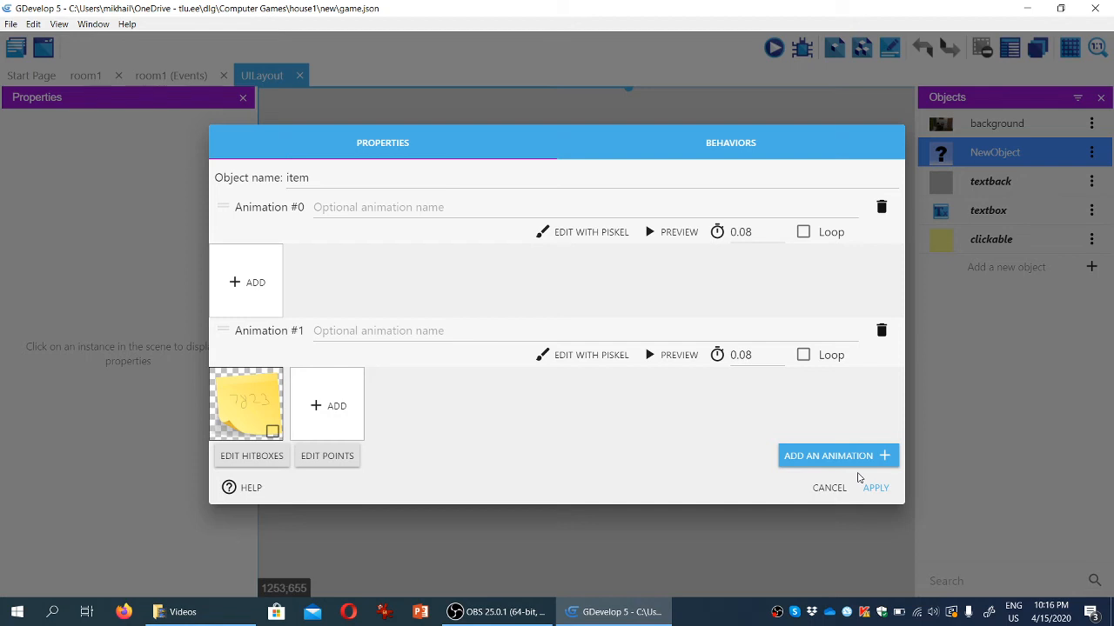
pyautogui.moveTo(885, 493)
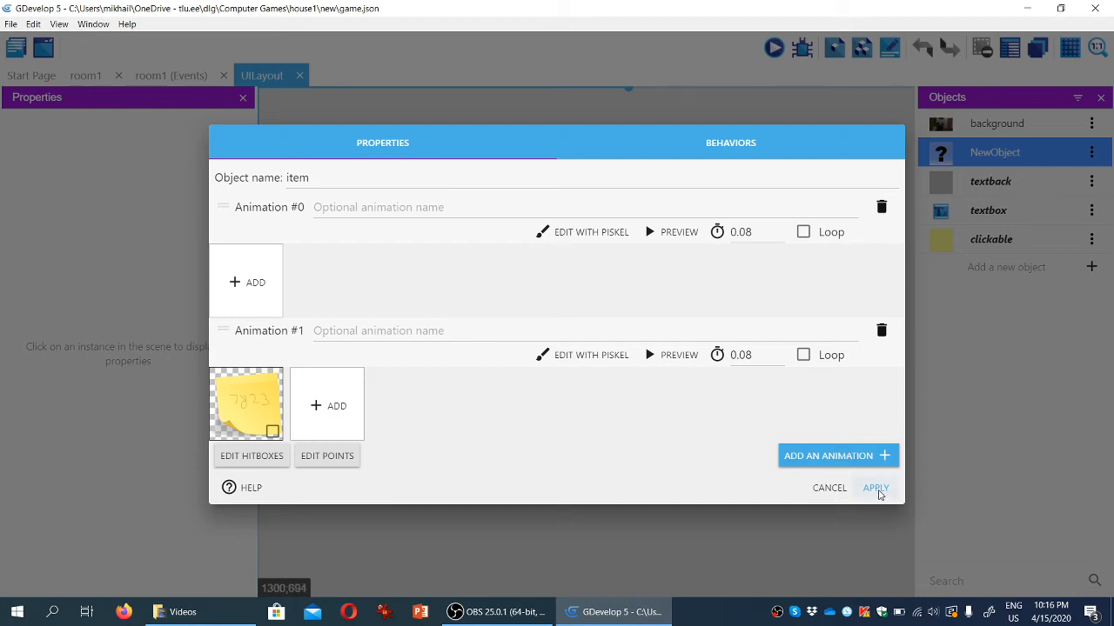
pyautogui.click(875, 487)
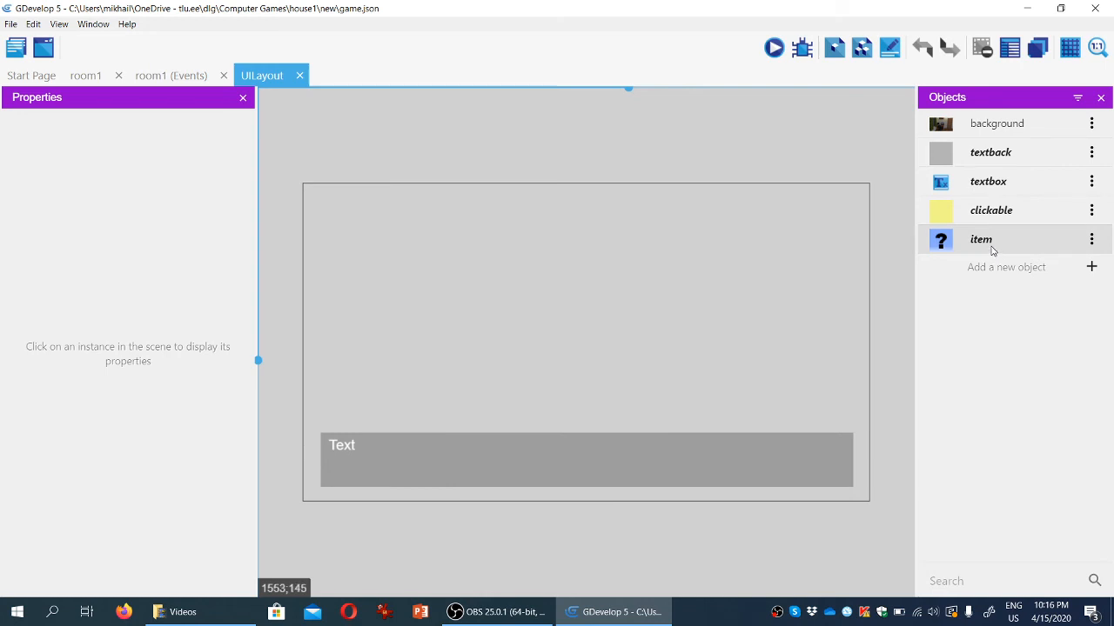
# Place an item instance at the layout centre, around X 635, Y 305
pyautogui.click(981, 240)
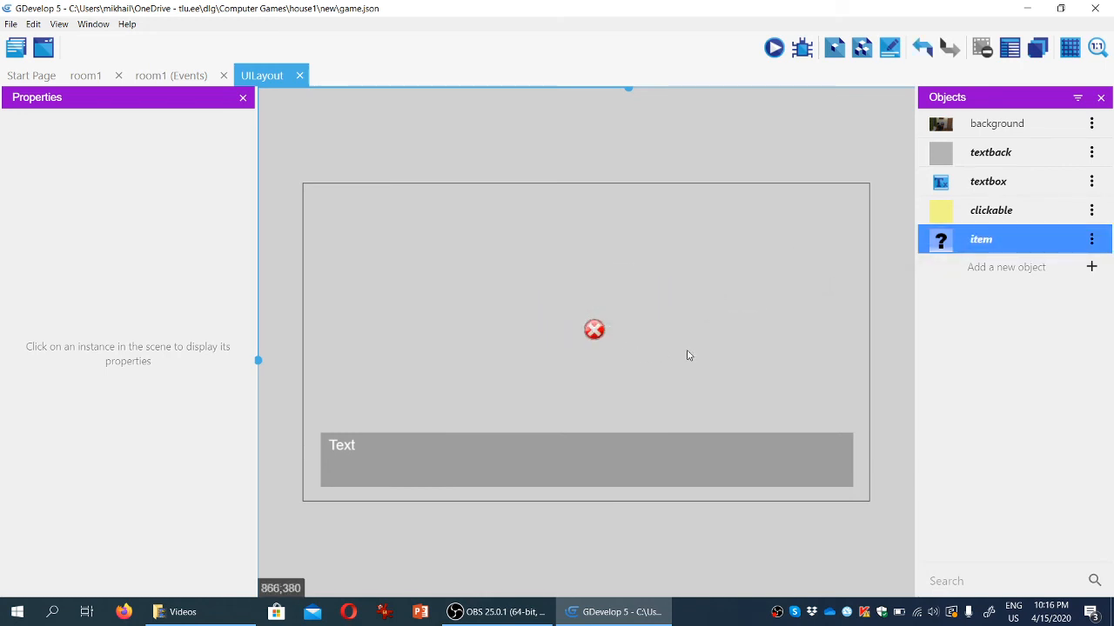
pyautogui.click(594, 329)
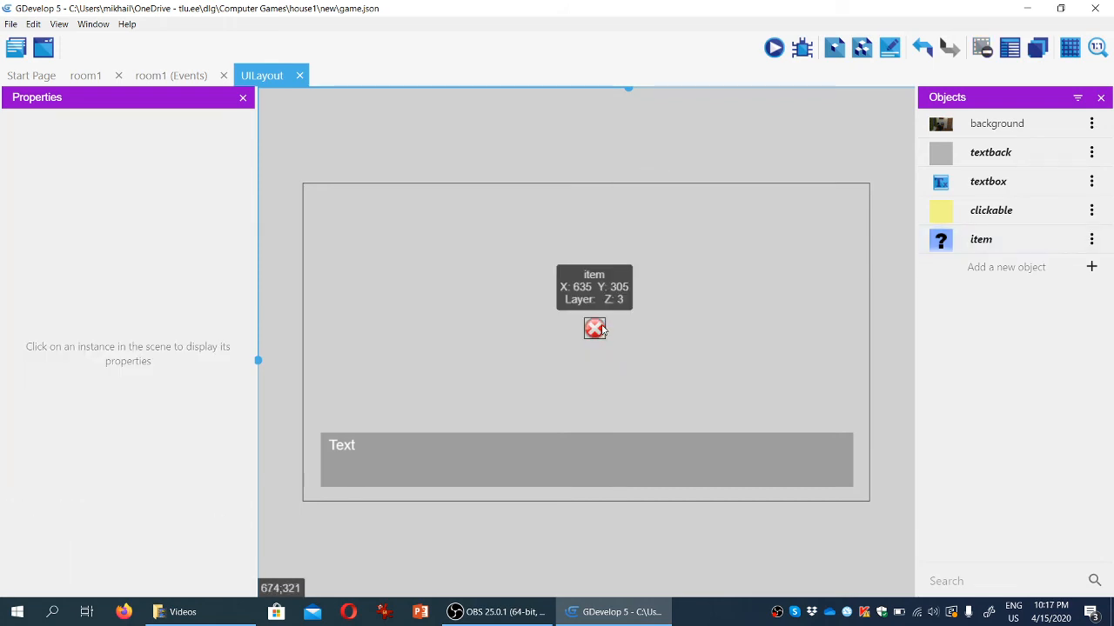
pyautogui.click(594, 329)
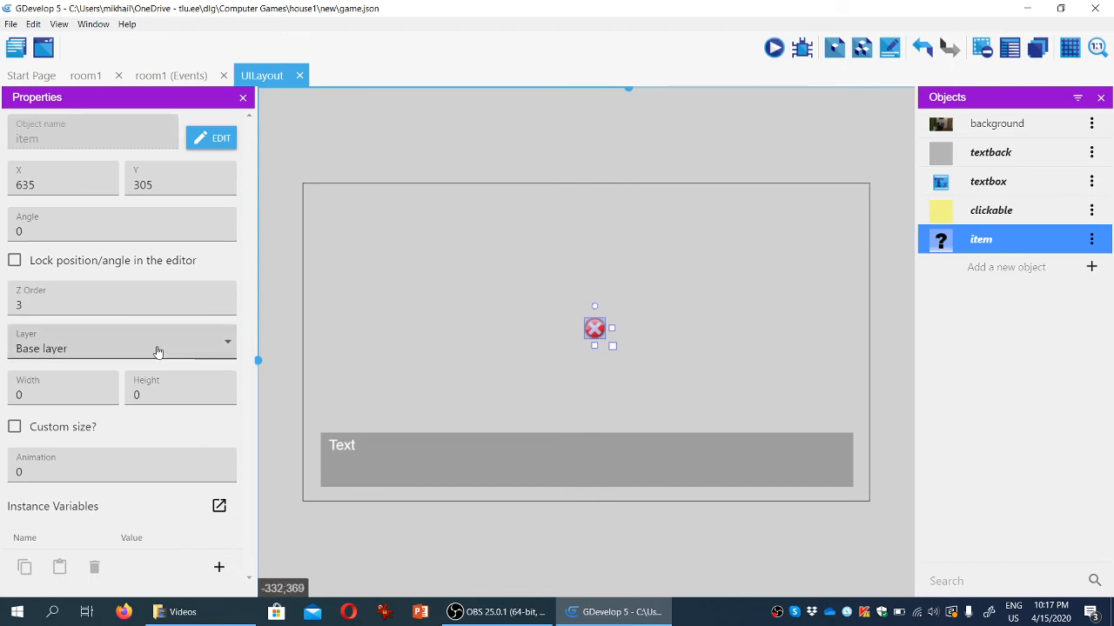
pyautogui.click(122, 348)
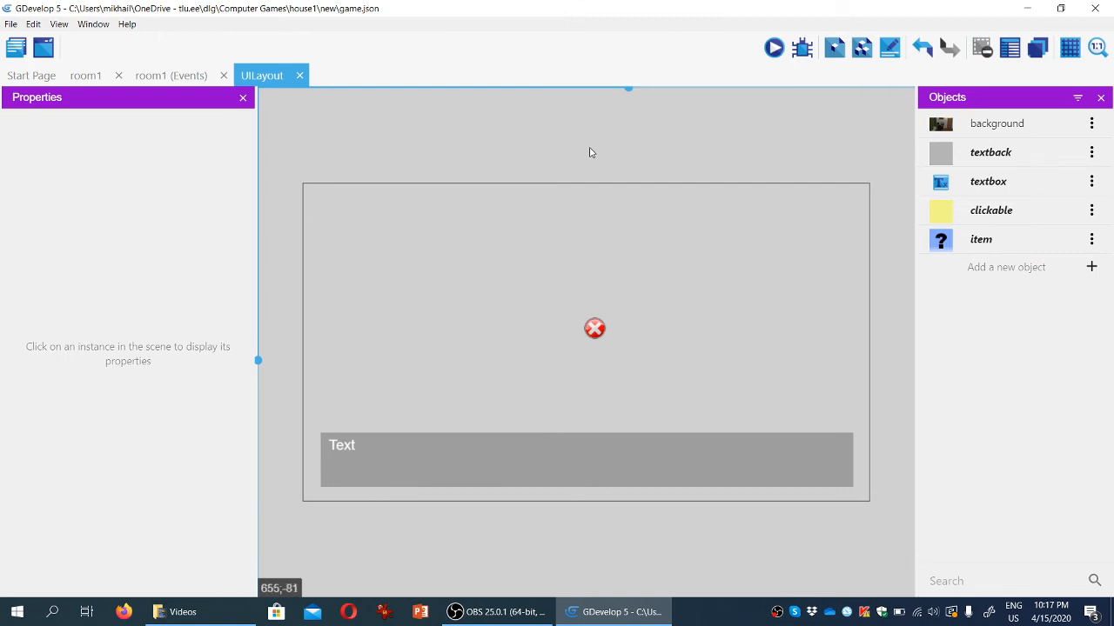
pyautogui.moveTo(190, 81)
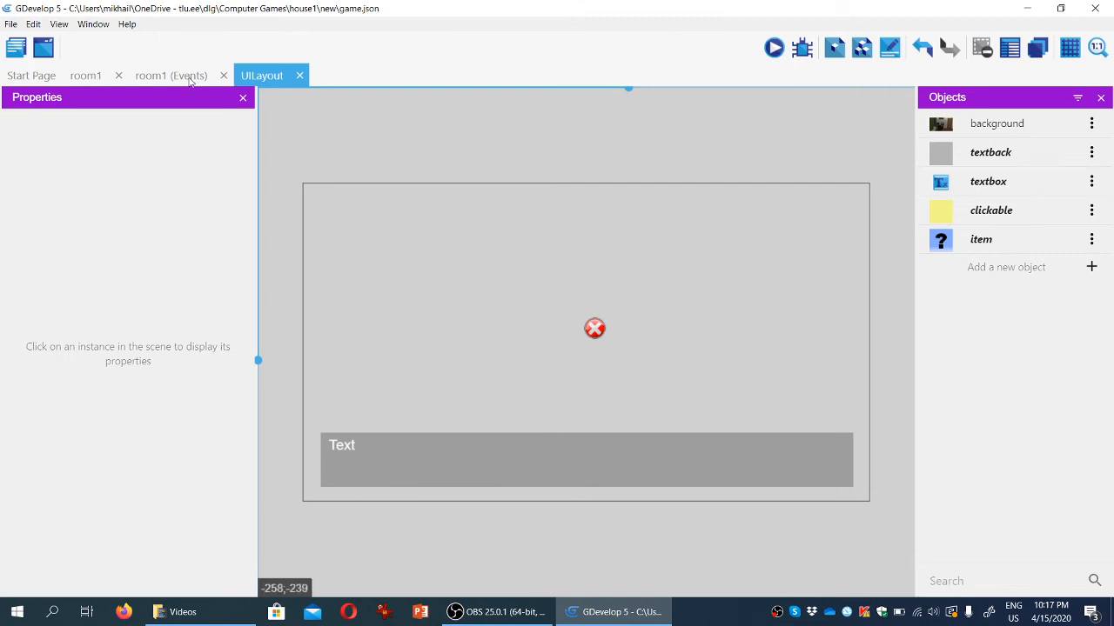
# Add a Change the animation action to the bin event setting the item sprite's animation to 1
pyautogui.click(171, 74)
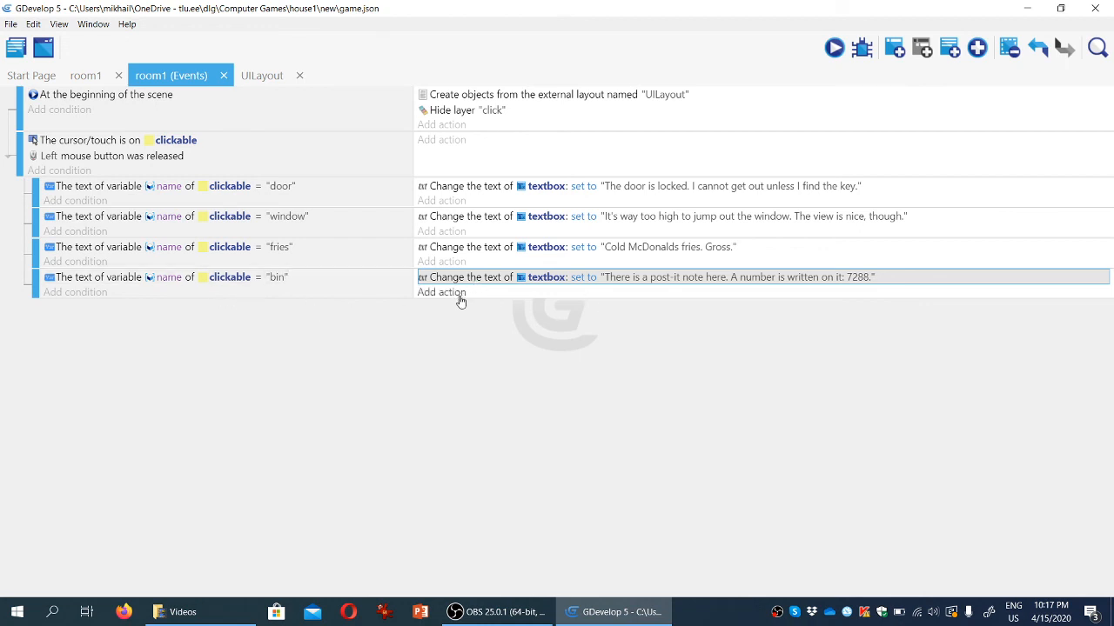
pyautogui.click(441, 291)
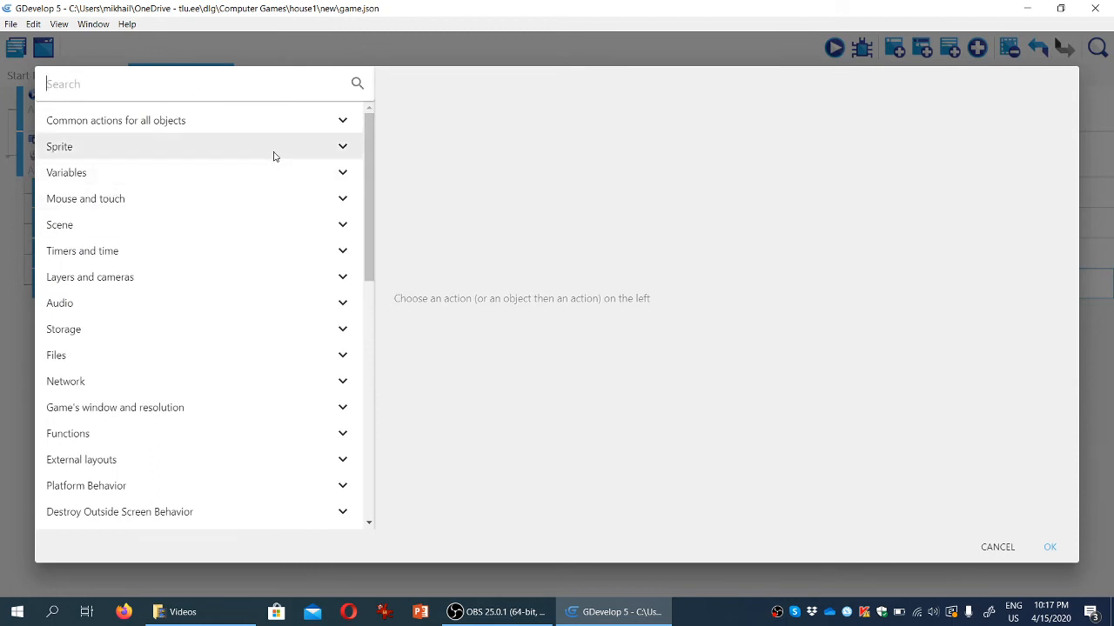
pyautogui.click(342, 146)
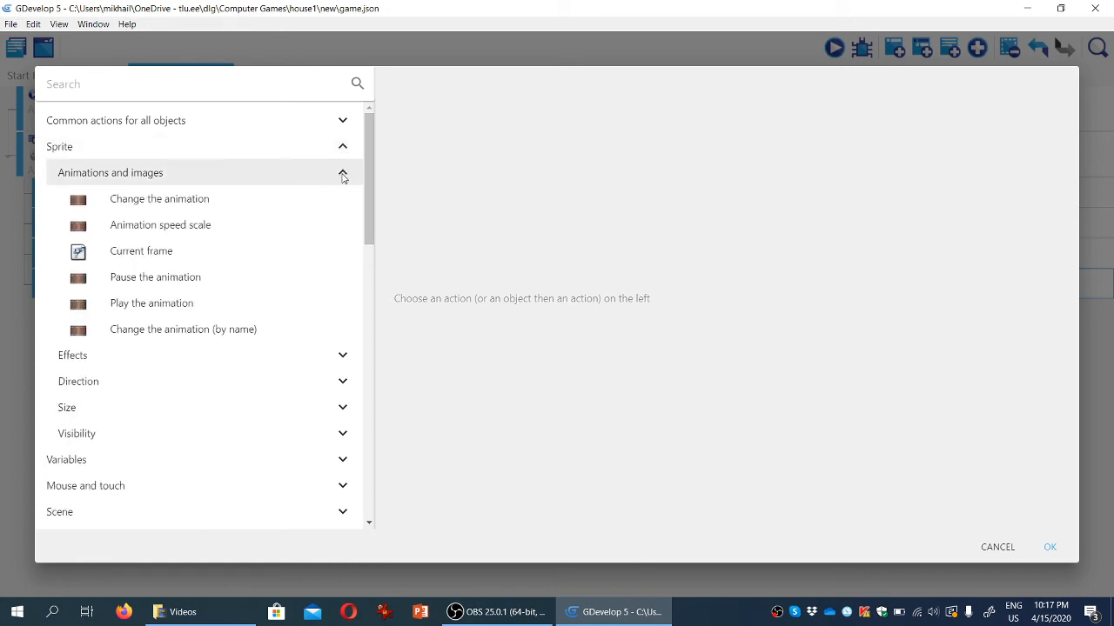
pyautogui.click(160, 198)
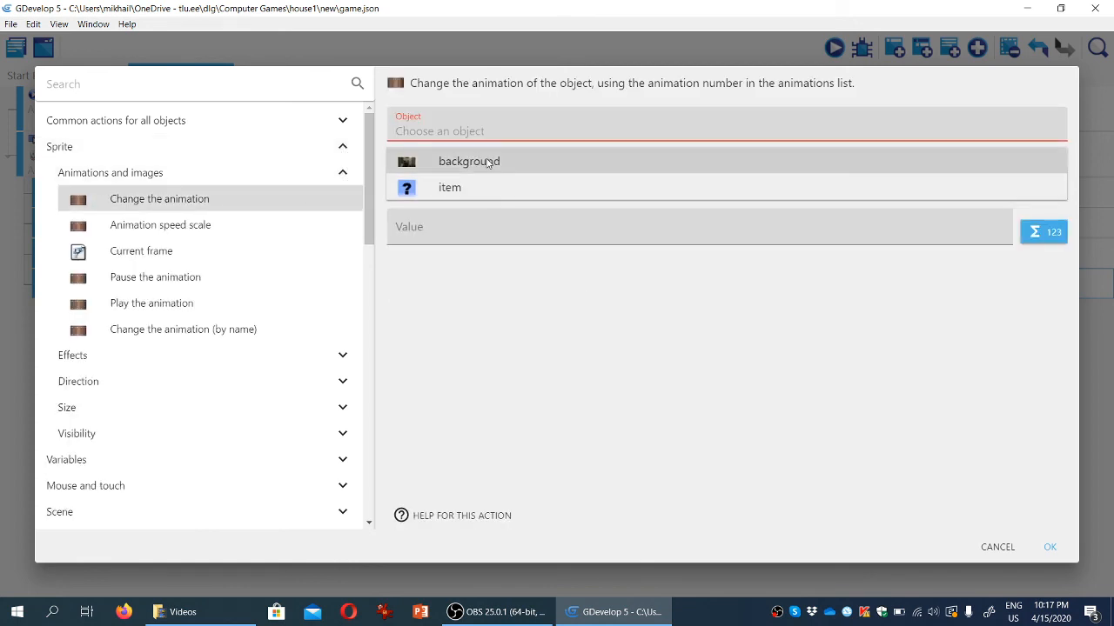
pyautogui.click(449, 187)
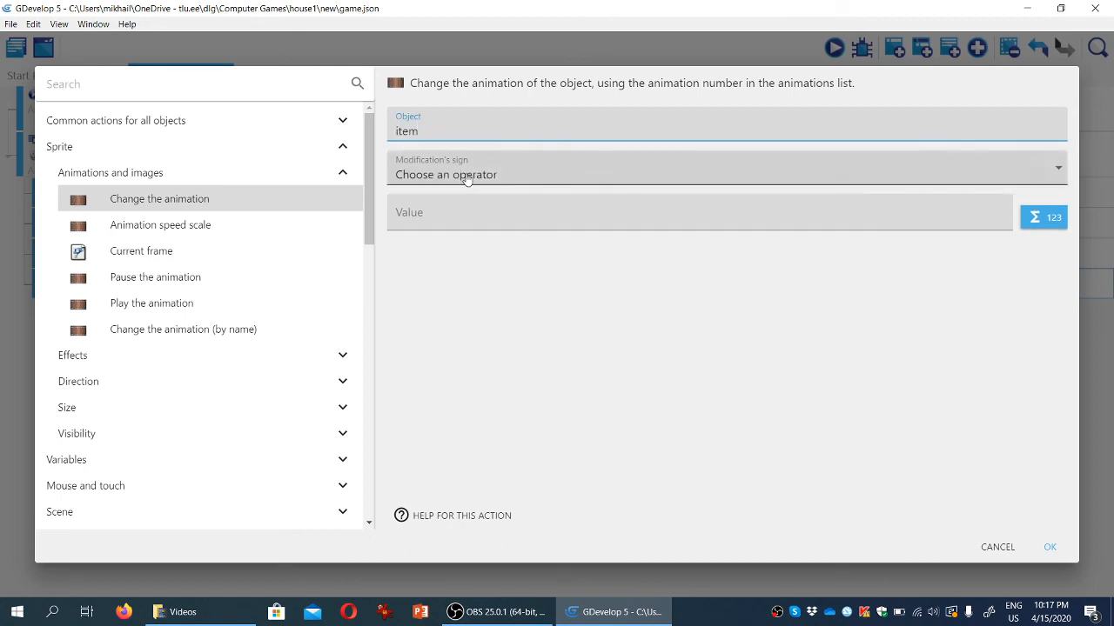
pyautogui.click(726, 174)
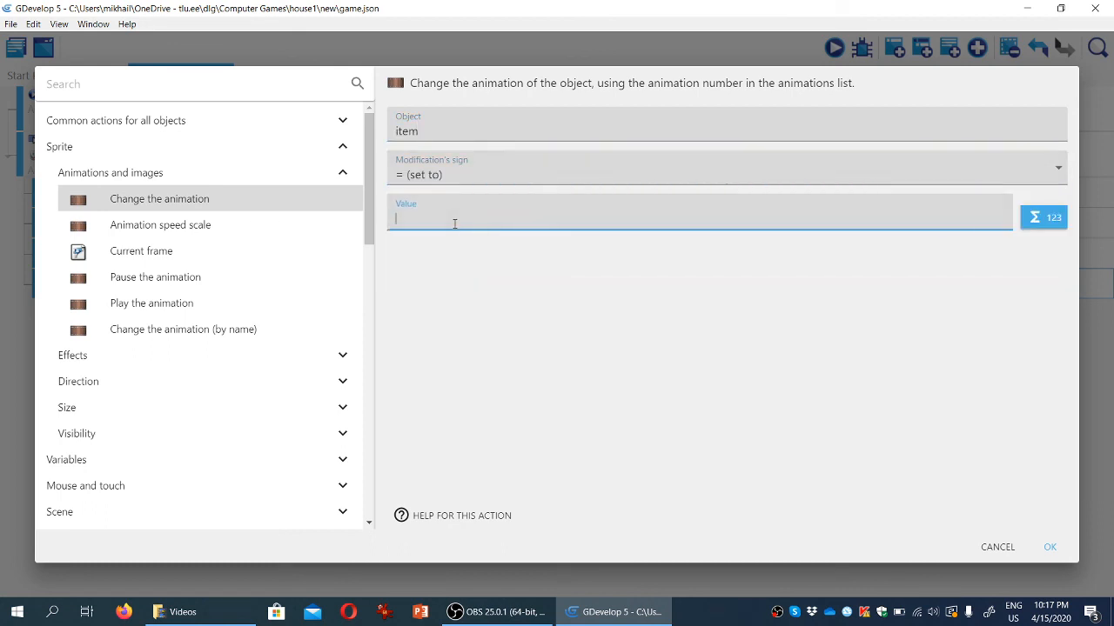
pyautogui.write('1')
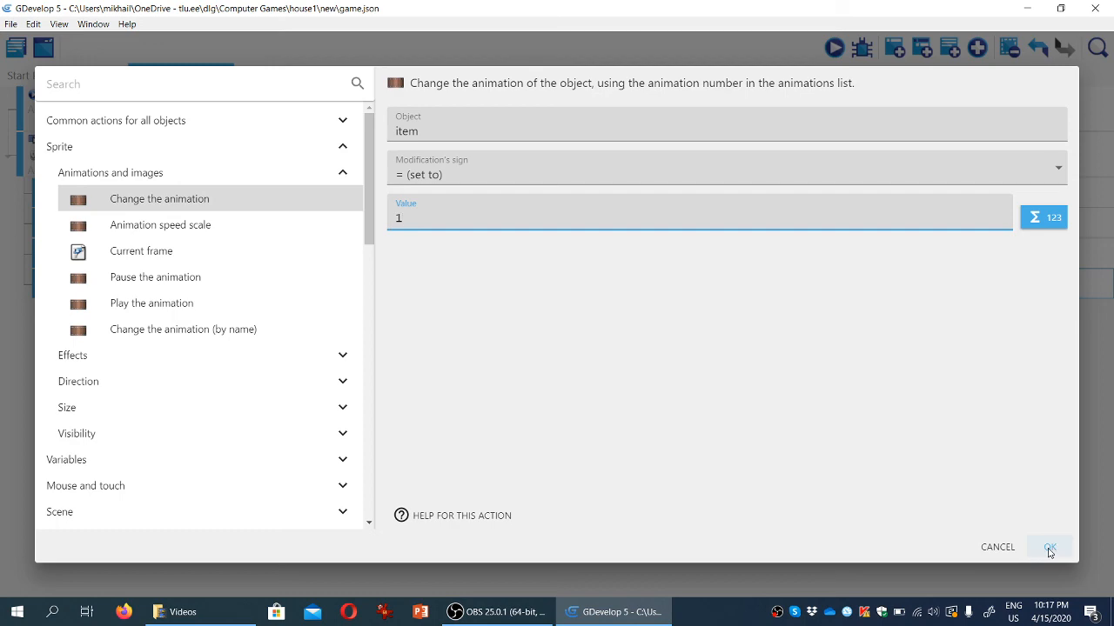
pyautogui.click(1050, 547)
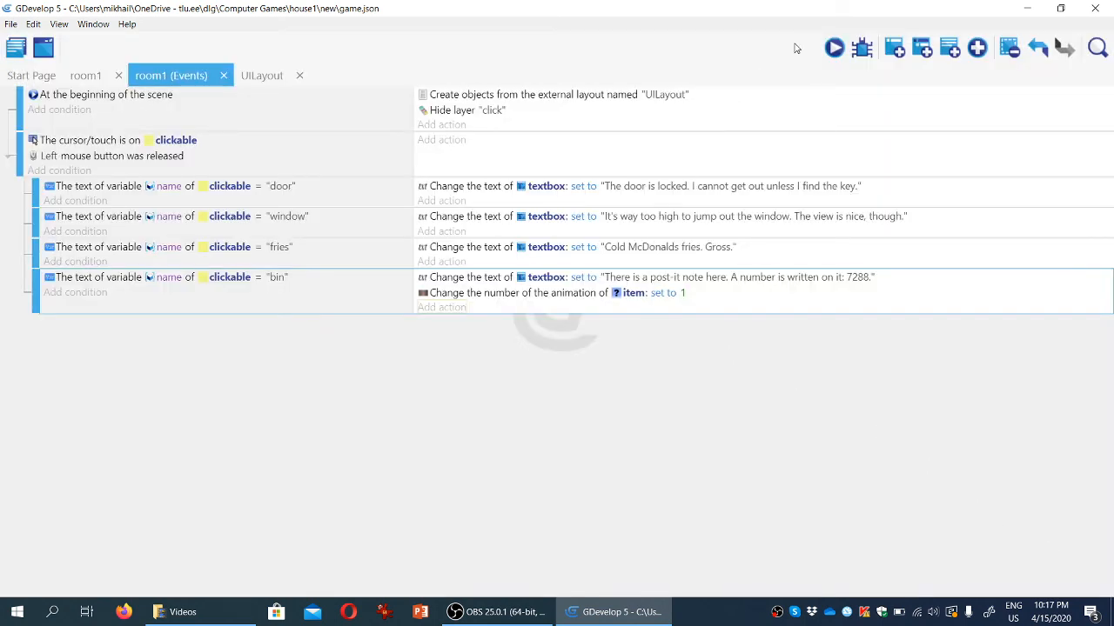
pyautogui.moveTo(834, 48)
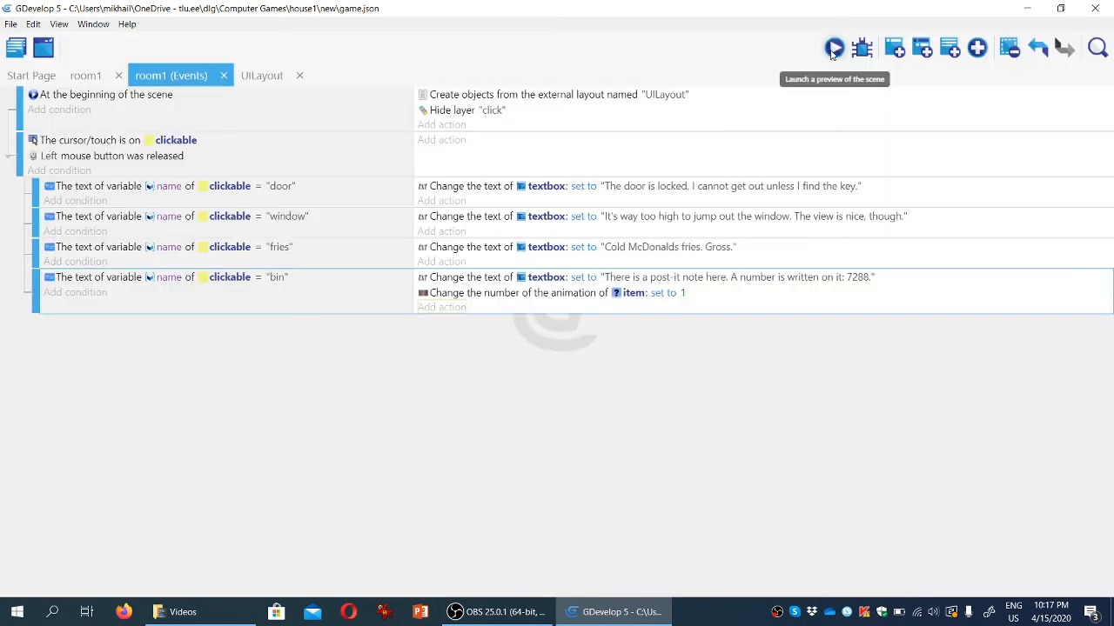
# Launch a scene preview to test that clicking the bin shows the post-it note and 7288 clue
pyautogui.click(833, 48)
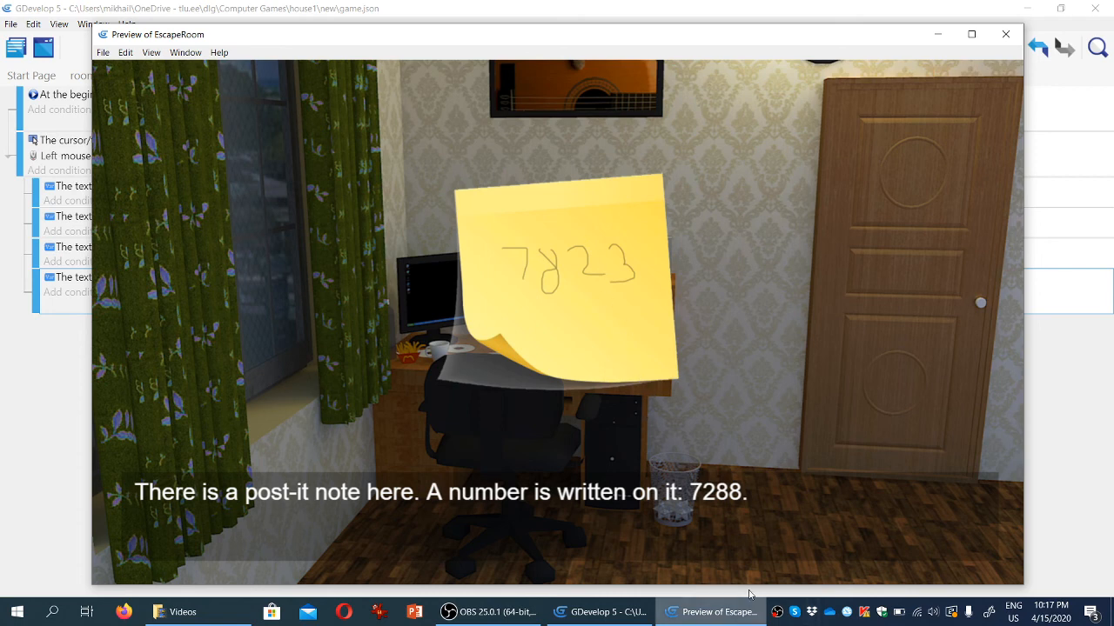
pyautogui.moveTo(753, 529)
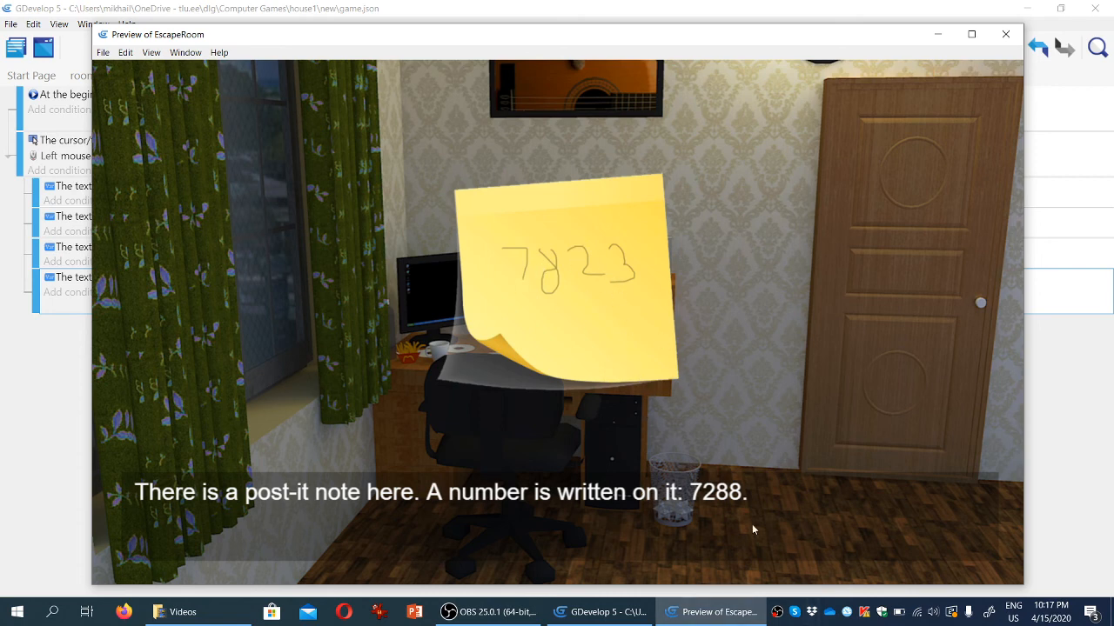
pyautogui.moveTo(702, 329)
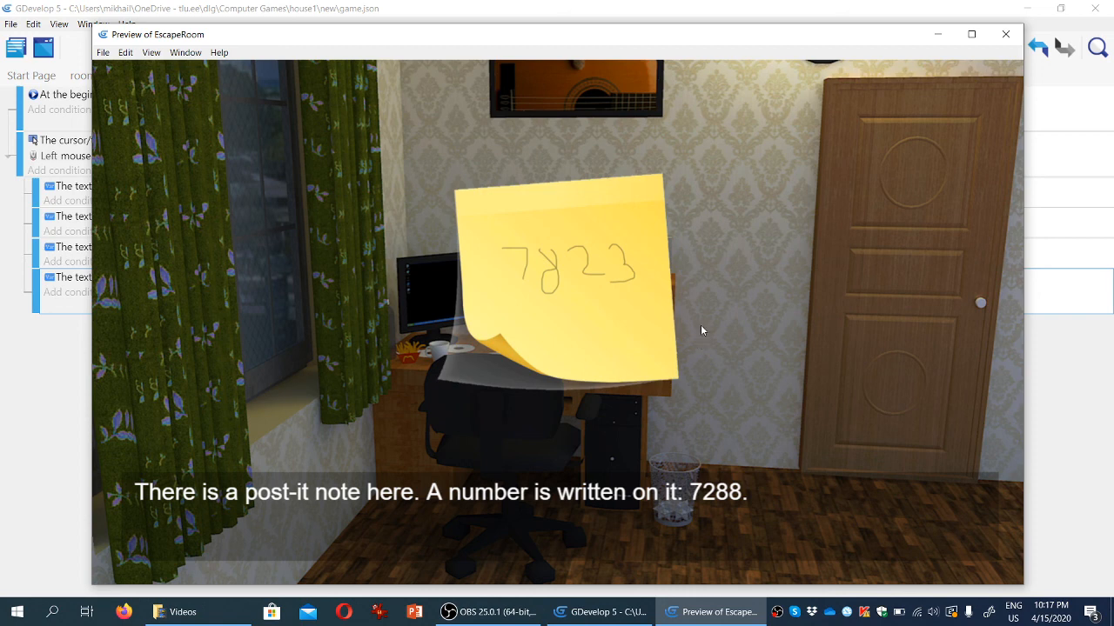
pyautogui.moveTo(906, 220)
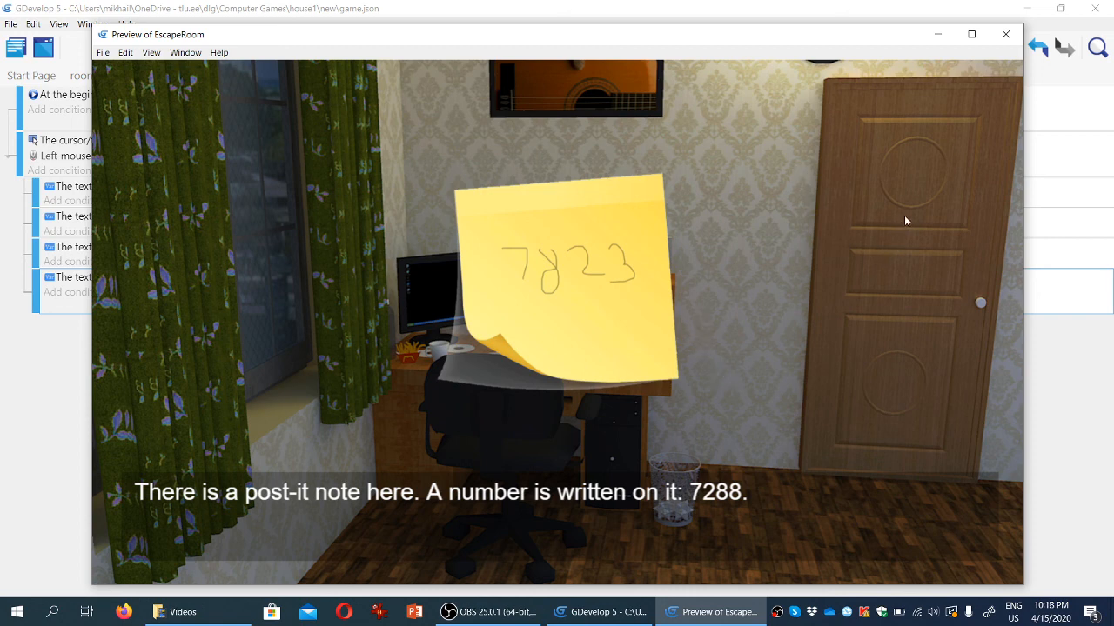
pyautogui.moveTo(627, 274)
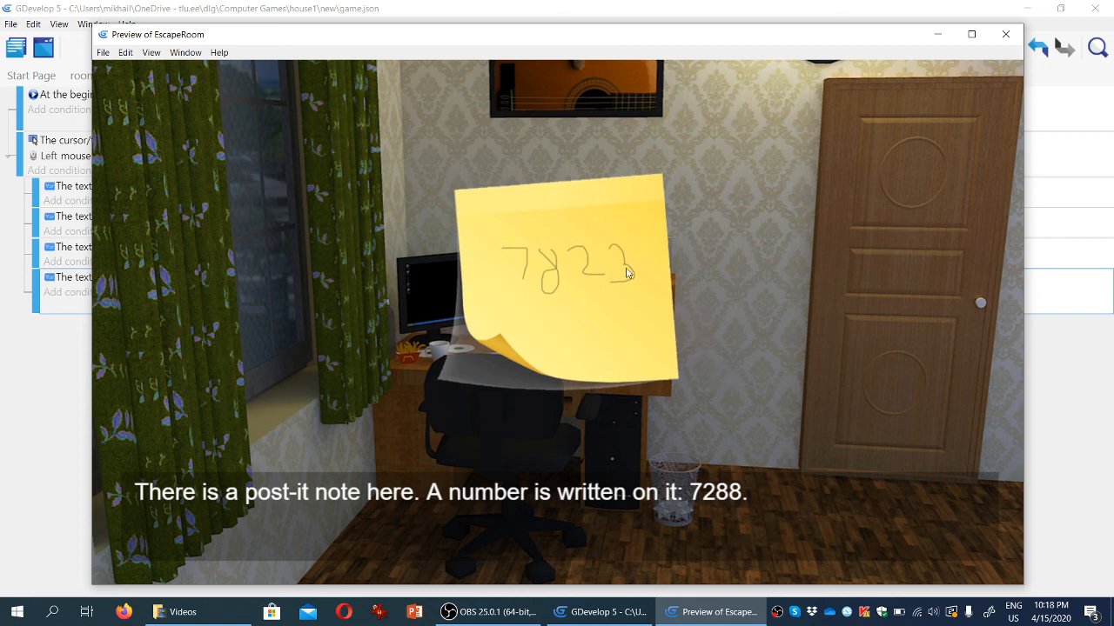
pyautogui.moveTo(573, 286)
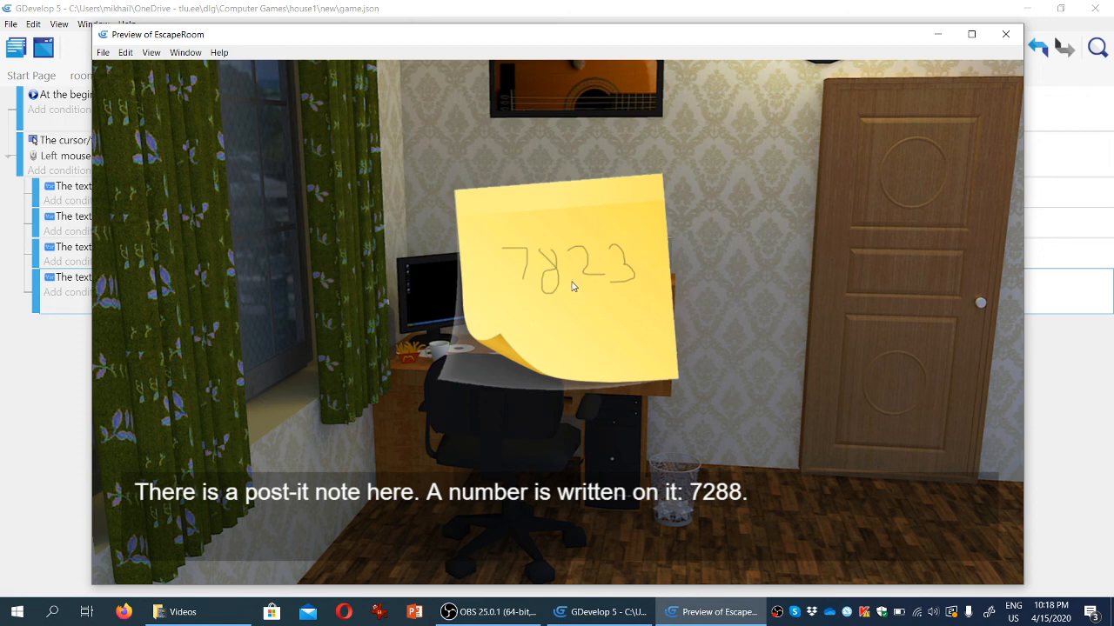
pyautogui.moveTo(702, 458)
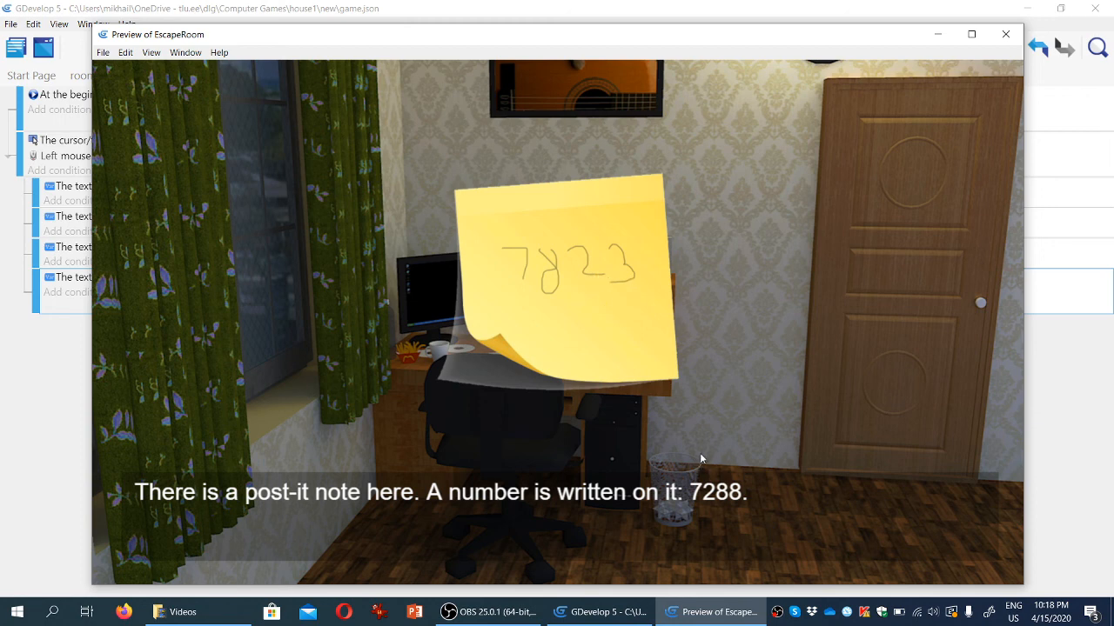
pyautogui.moveTo(971, 264)
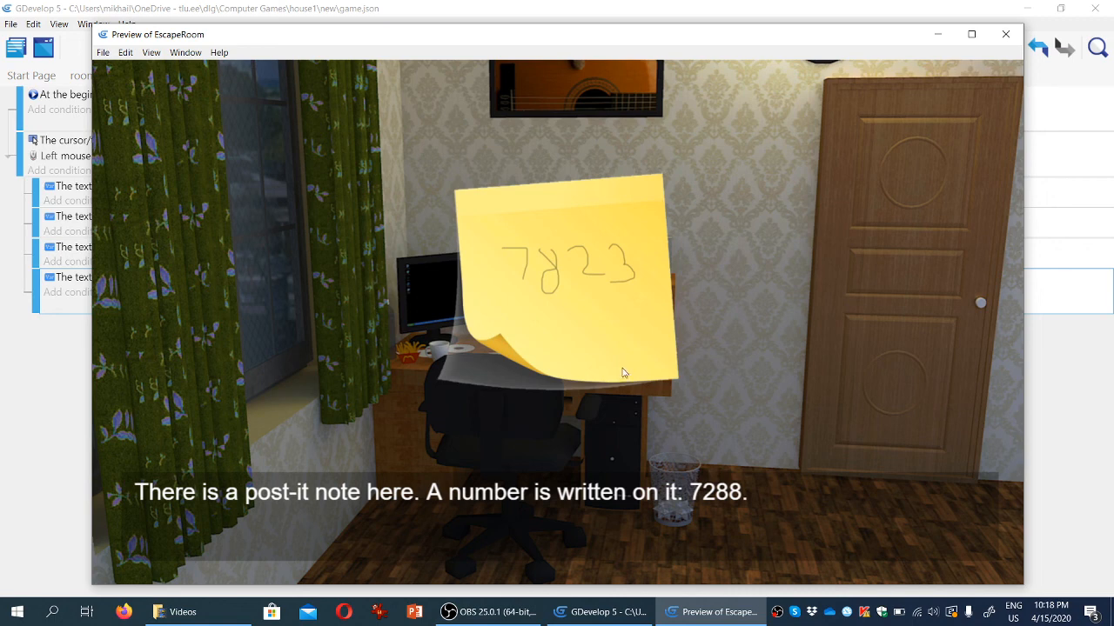
pyautogui.moveTo(524, 222)
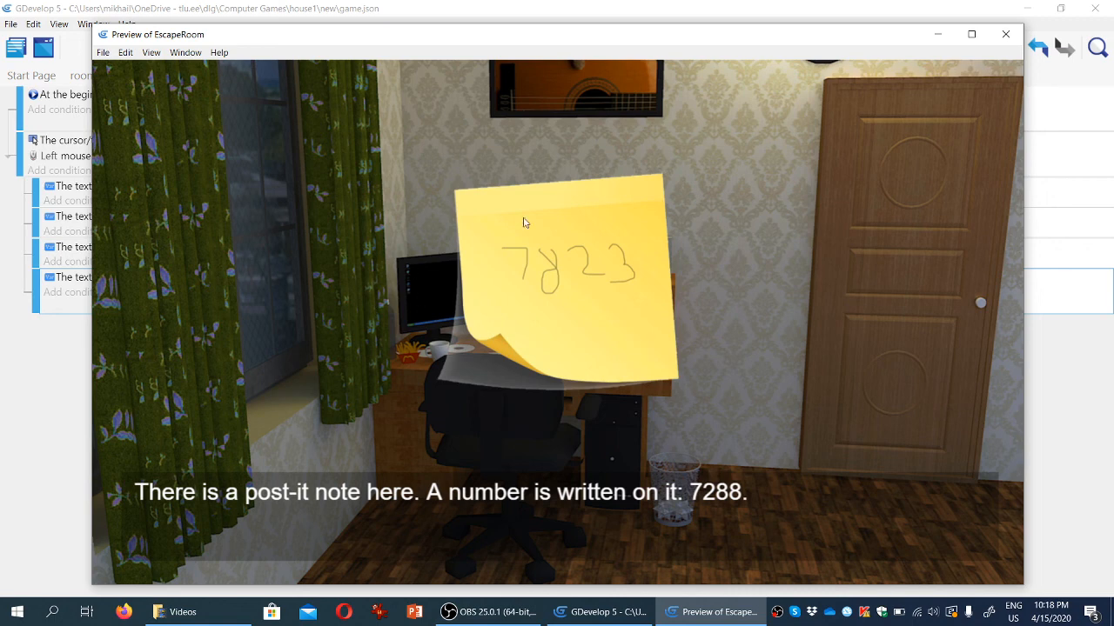
pyautogui.moveTo(735, 278)
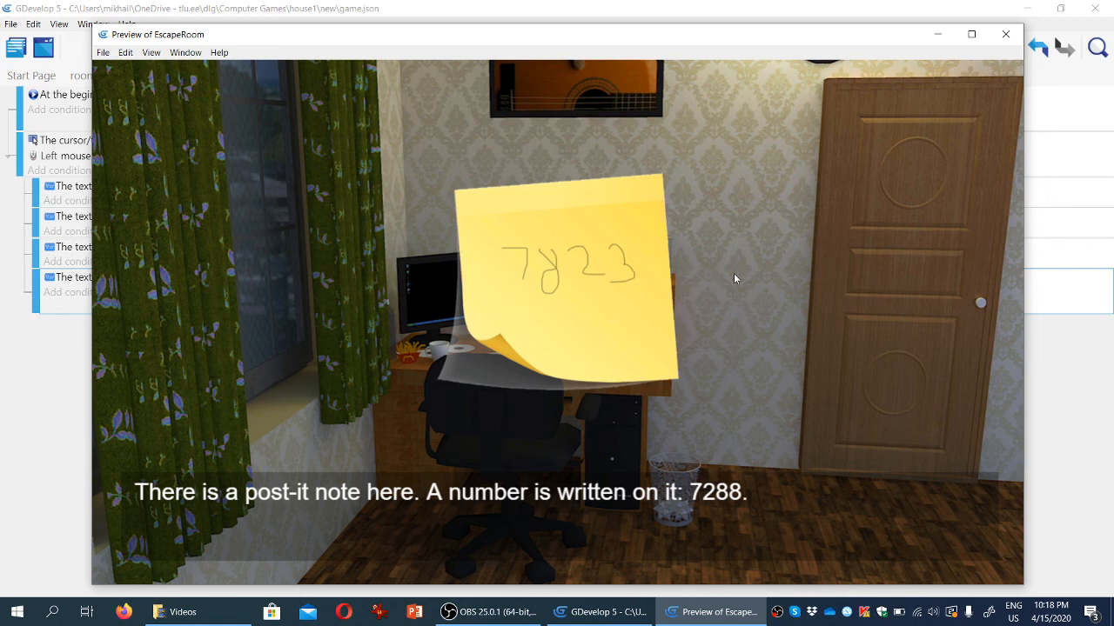